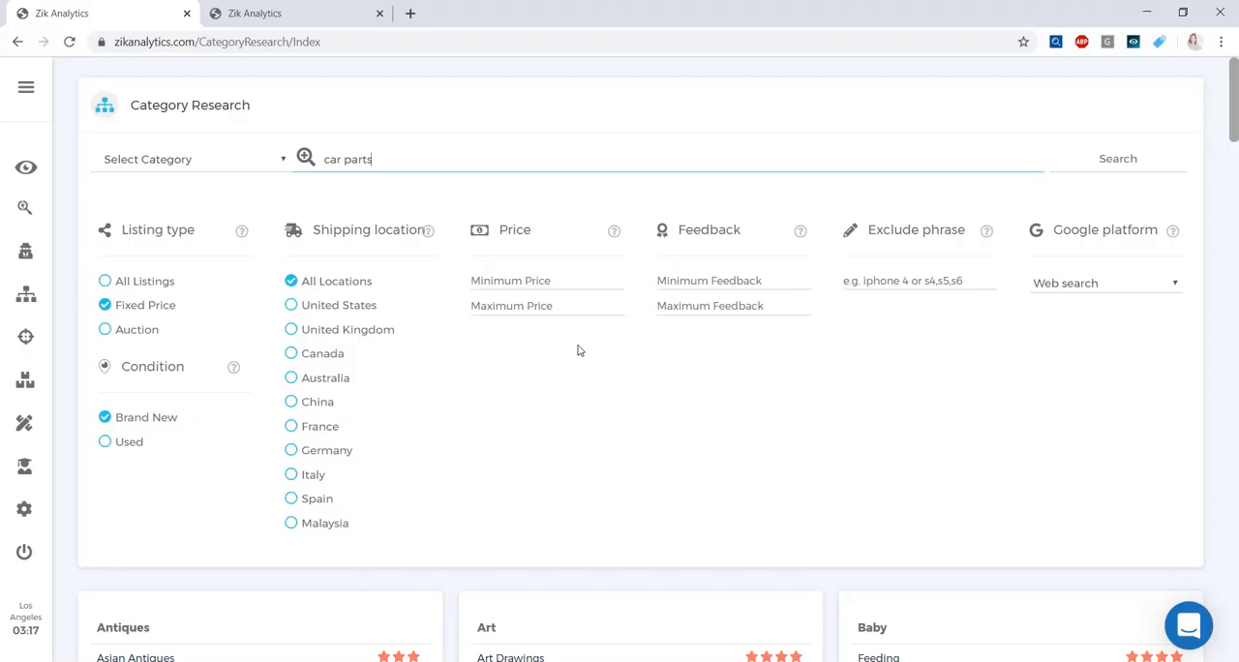
mouse_move(23, 294)
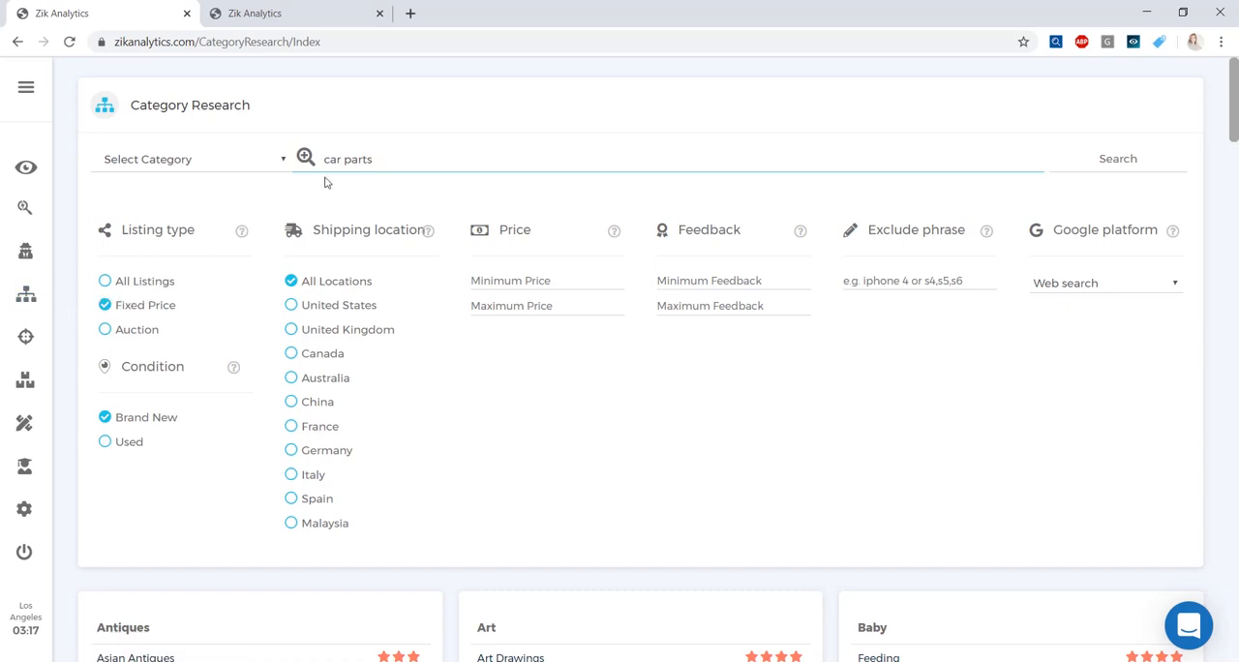
mouse_move(581, 351)
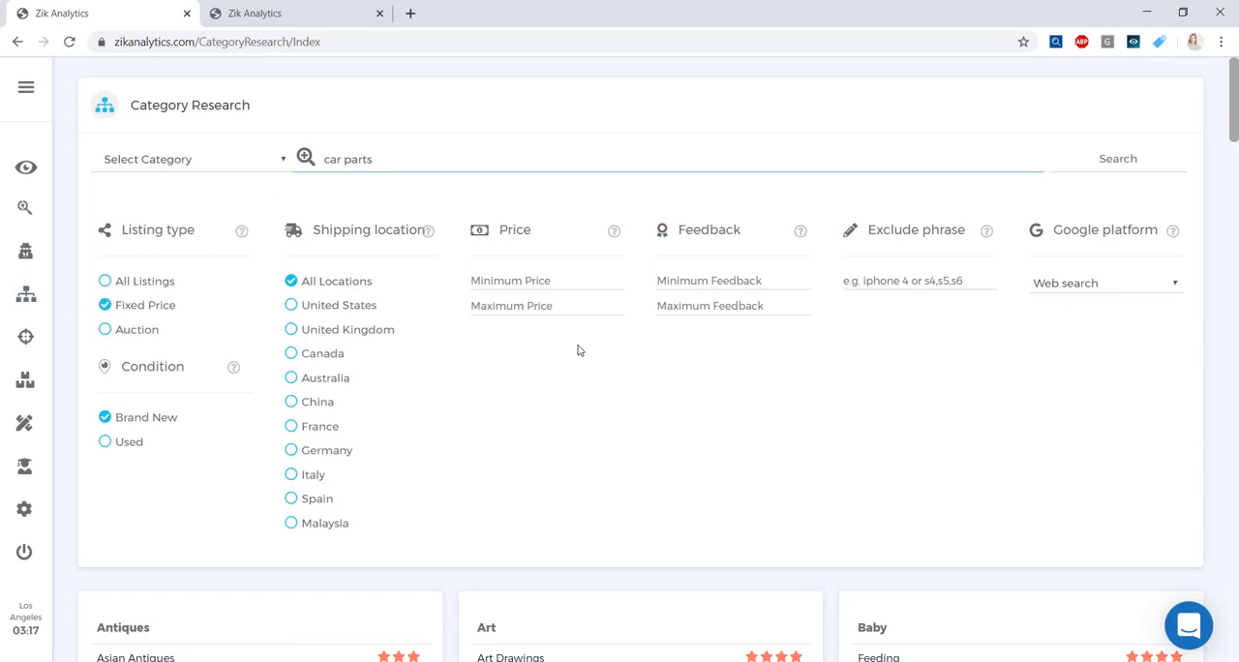
mouse_move(23, 298)
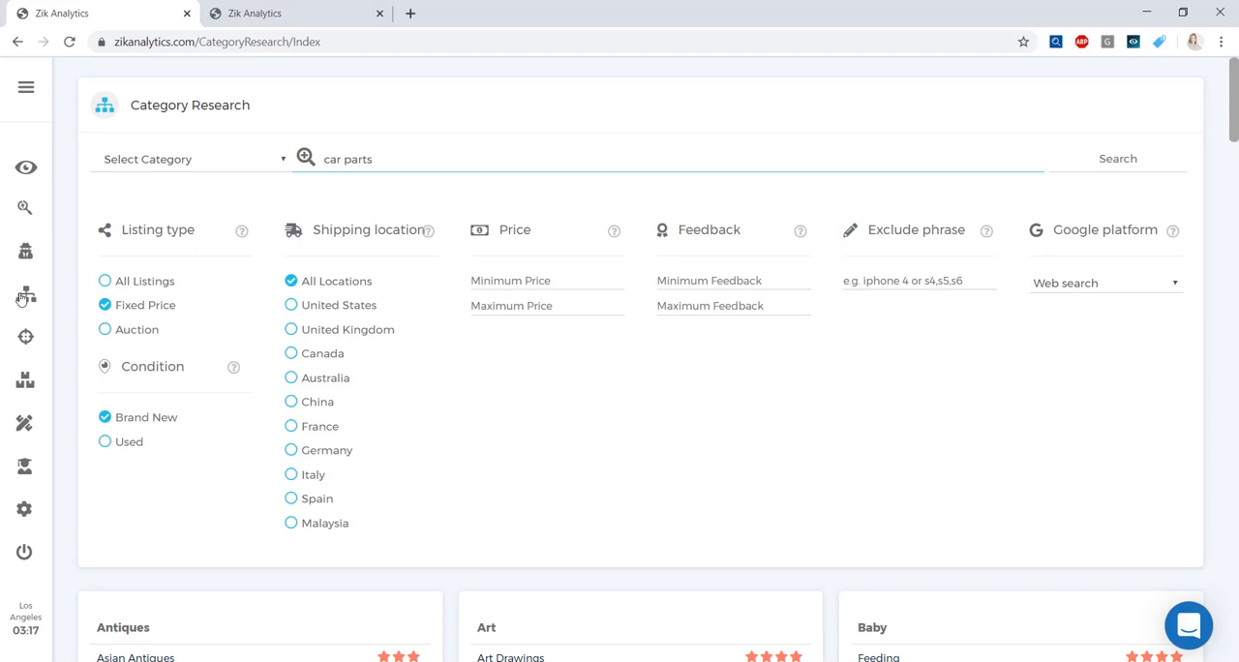
Run a Category Research search for 'car parts' with Fixed Price, Brand New and All Locations filters
click(347, 159)
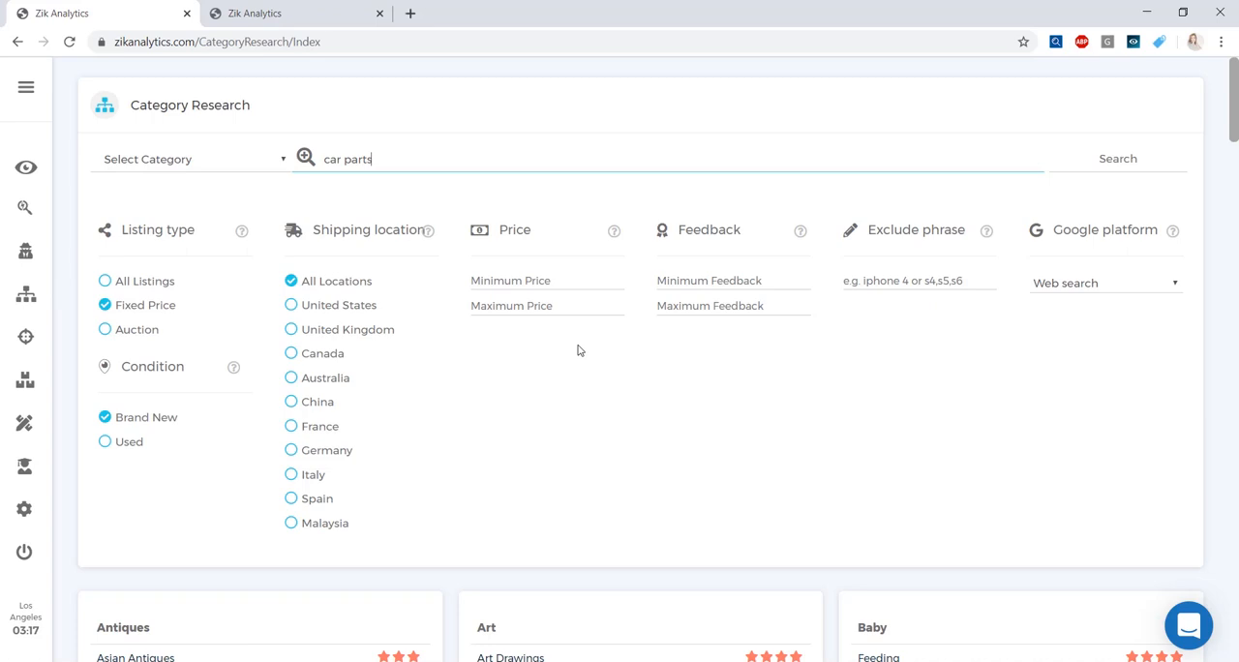
mouse_move(81, 320)
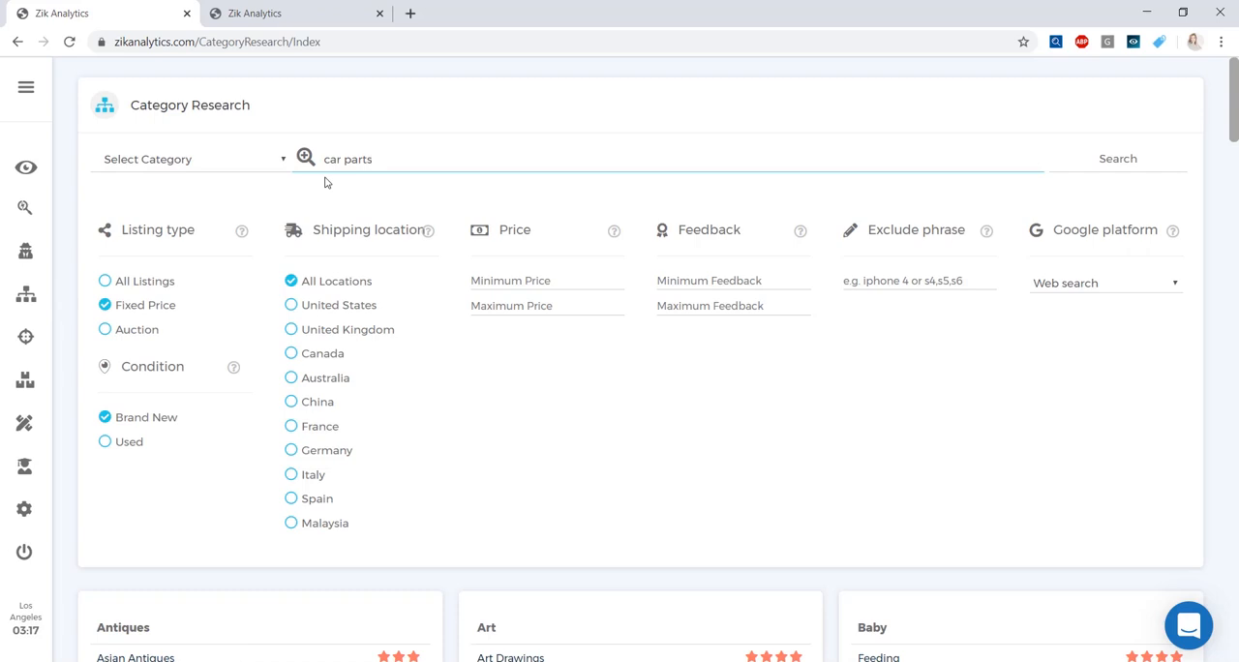
mouse_move(579, 350)
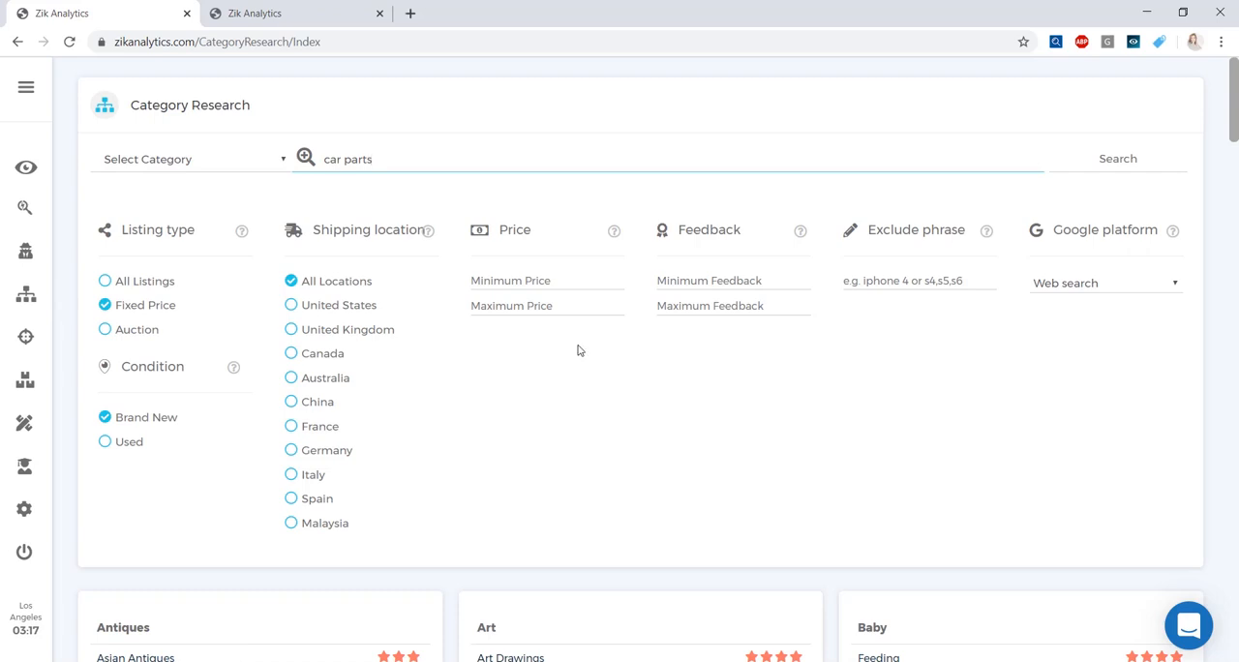
mouse_move(25, 294)
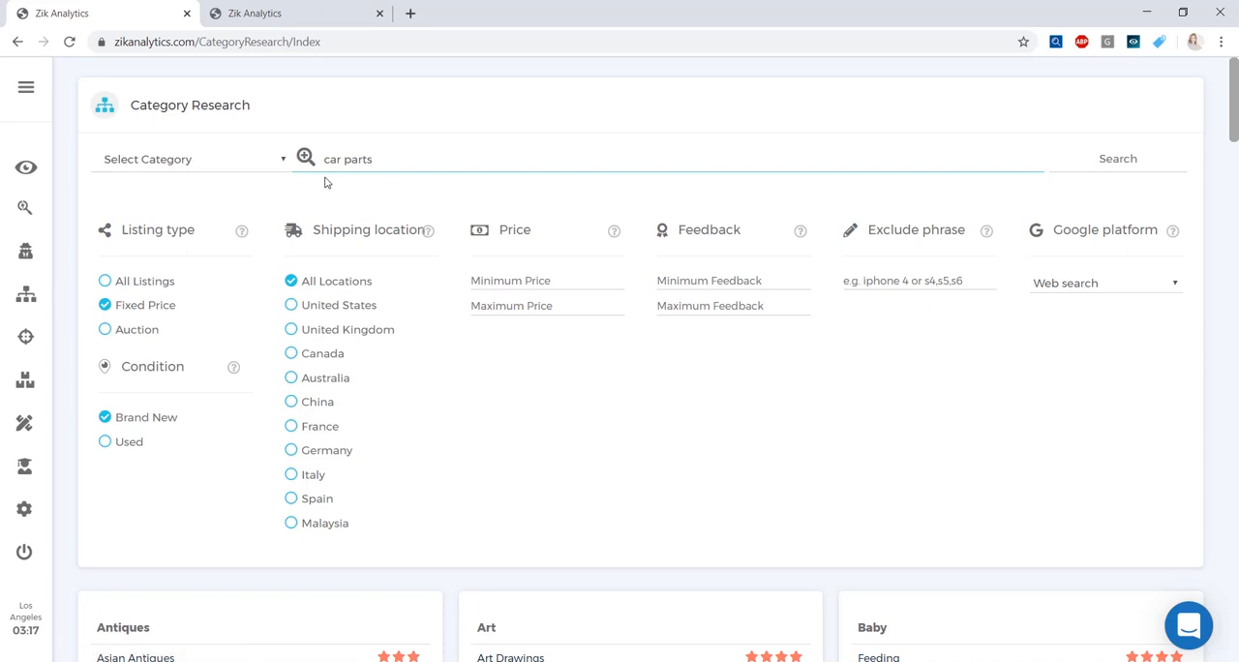
click(1119, 159)
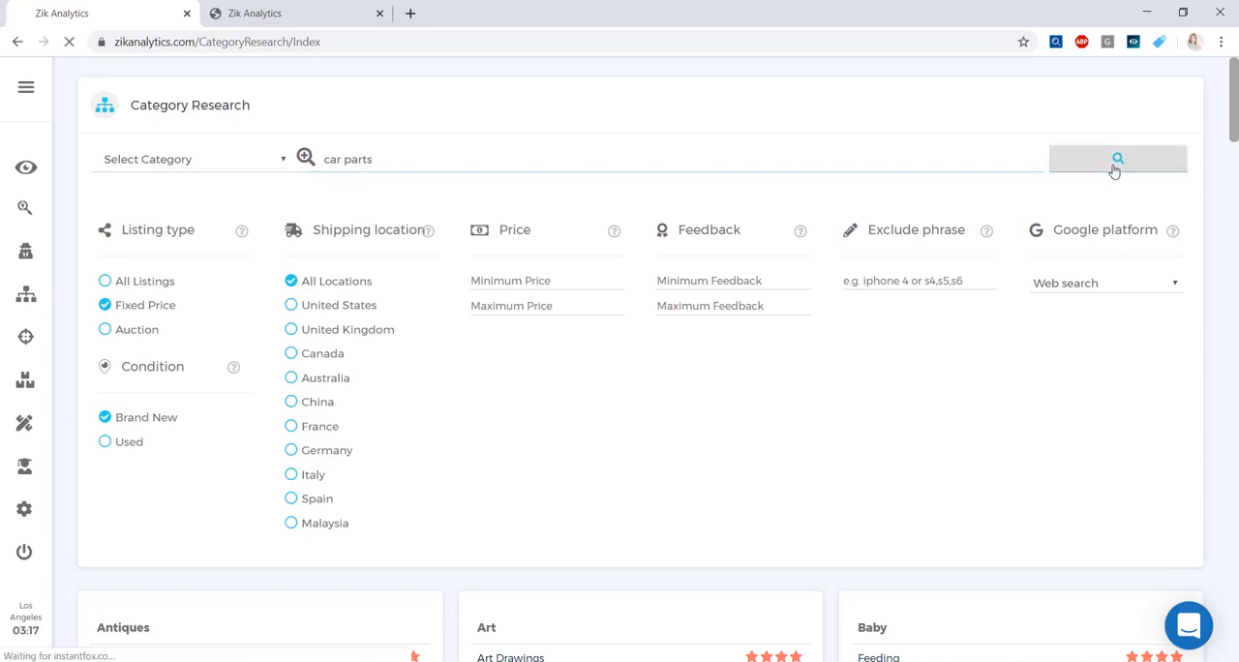
Load the car parts results table with sellers, sales, watchers and prices
click(1117, 159)
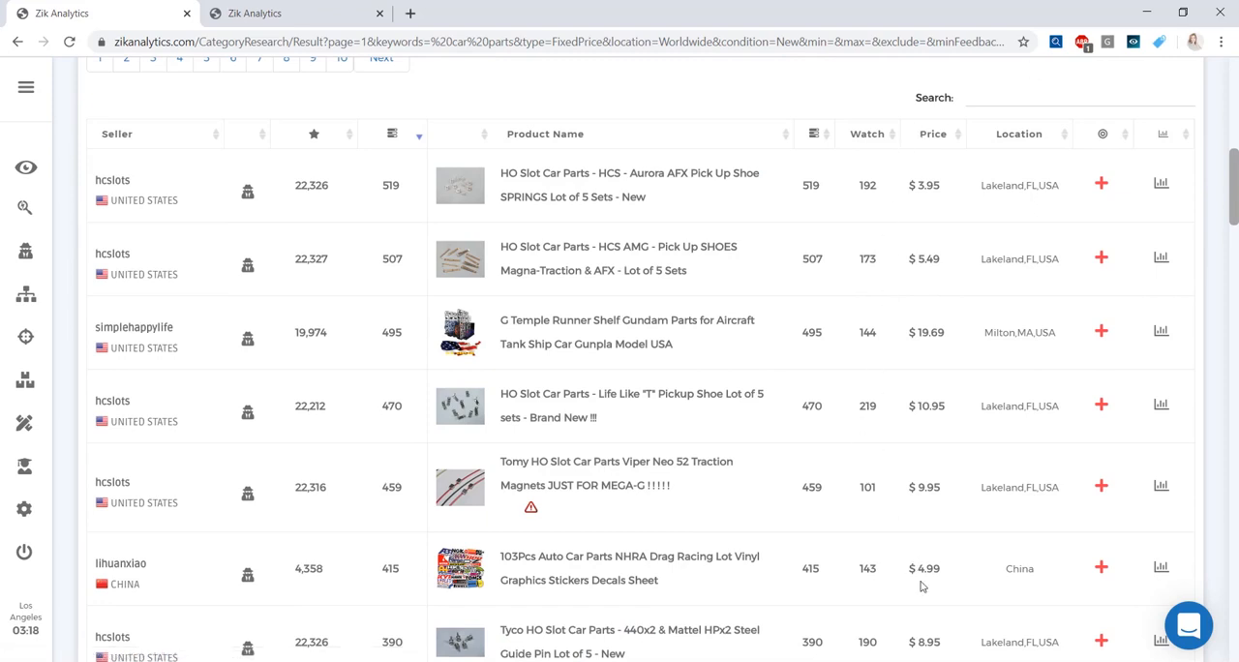
mouse_move(545, 189)
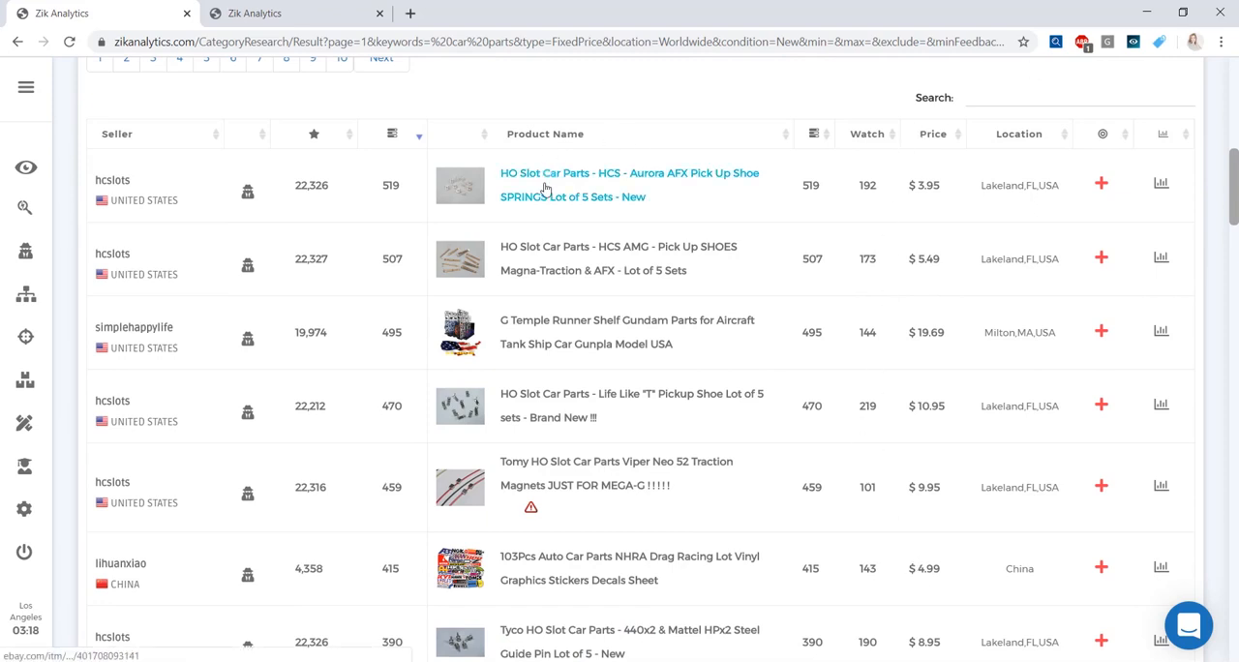
mouse_move(461, 406)
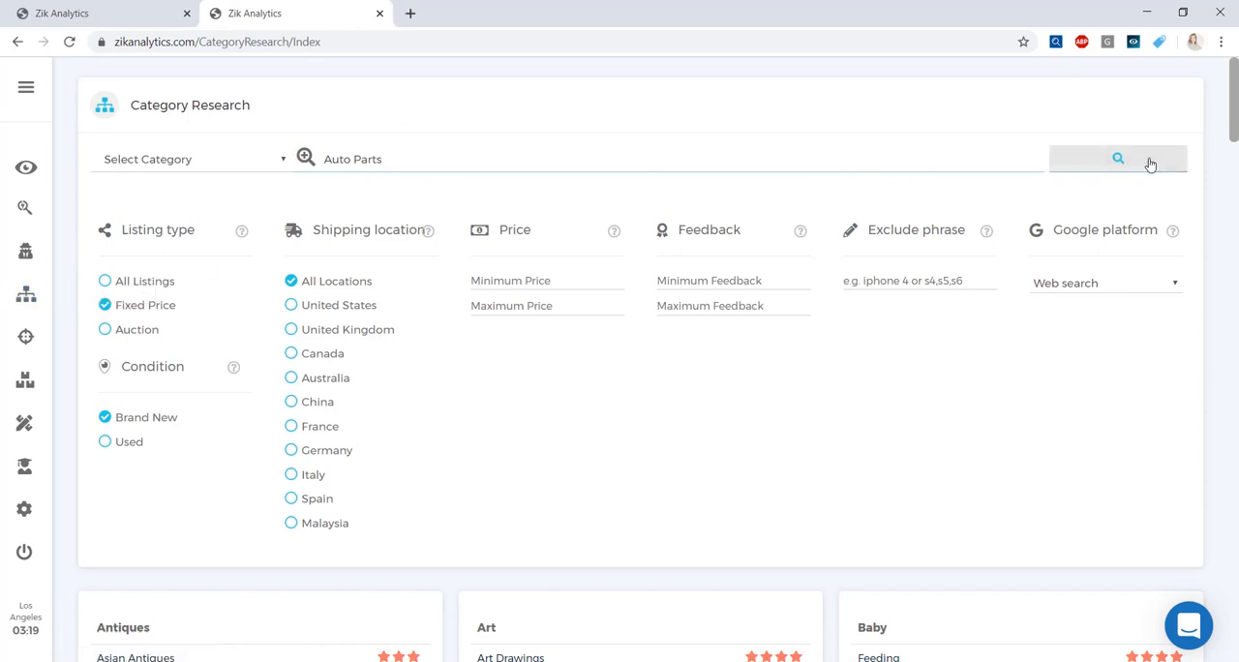
Search the category for 'Auto Parts' and browse down the results table
click(1117, 159)
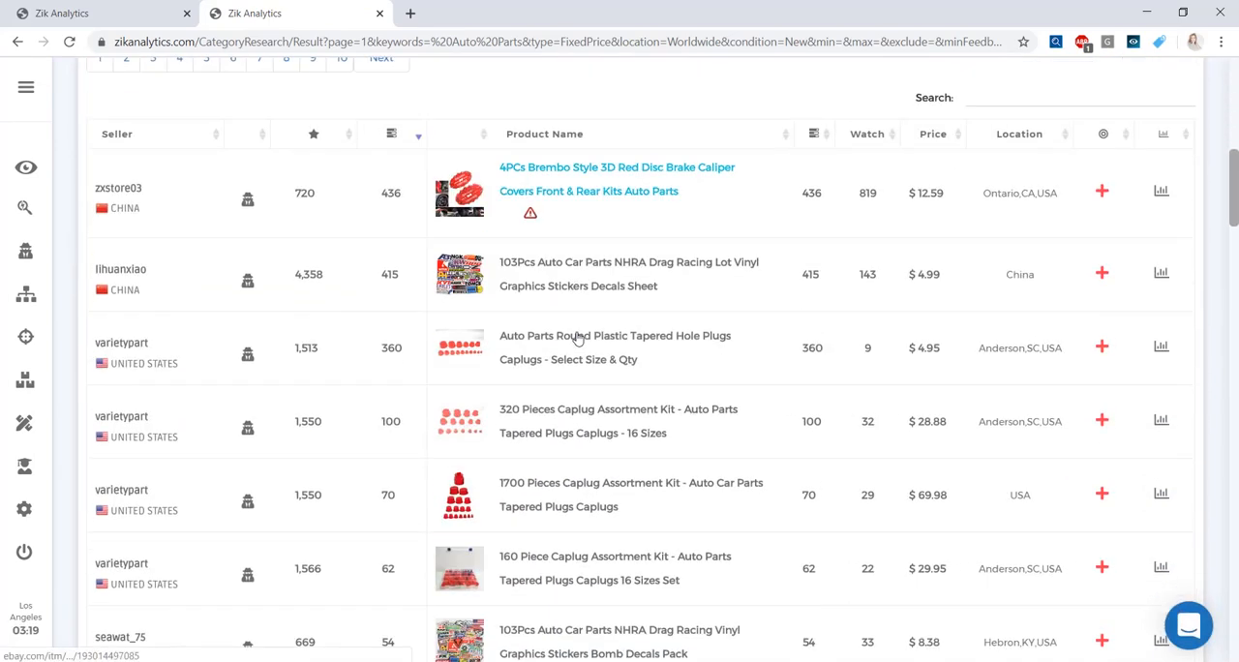
mouse_move(459, 349)
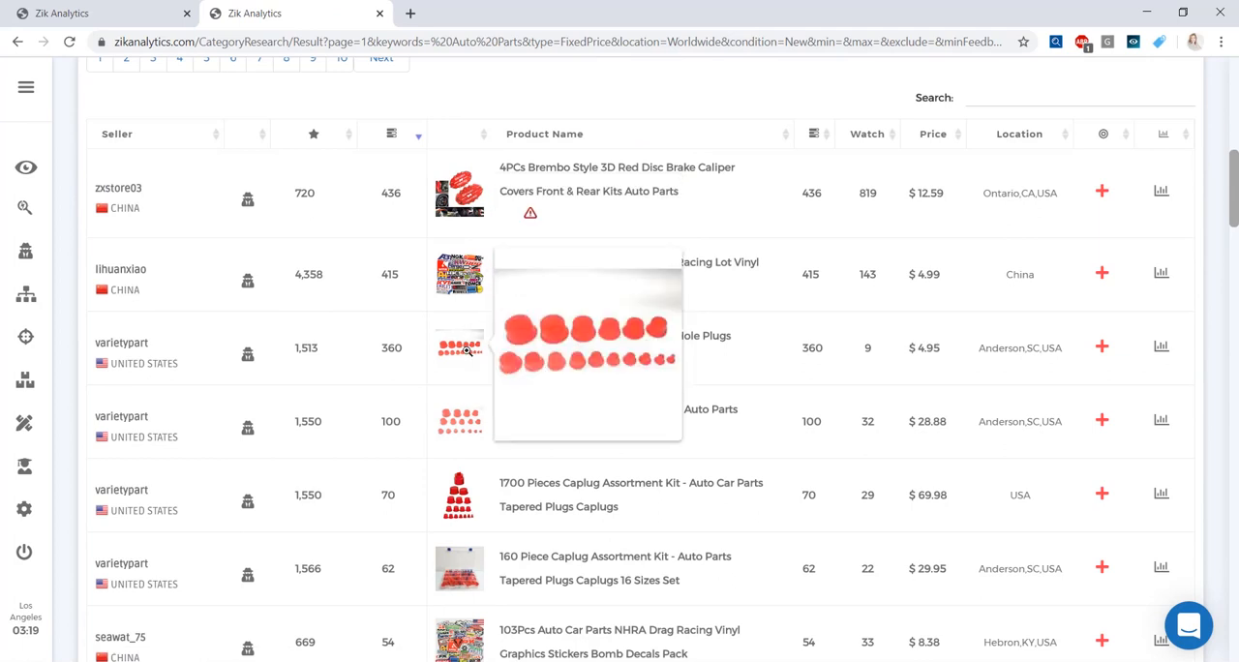
scroll(down, 3)
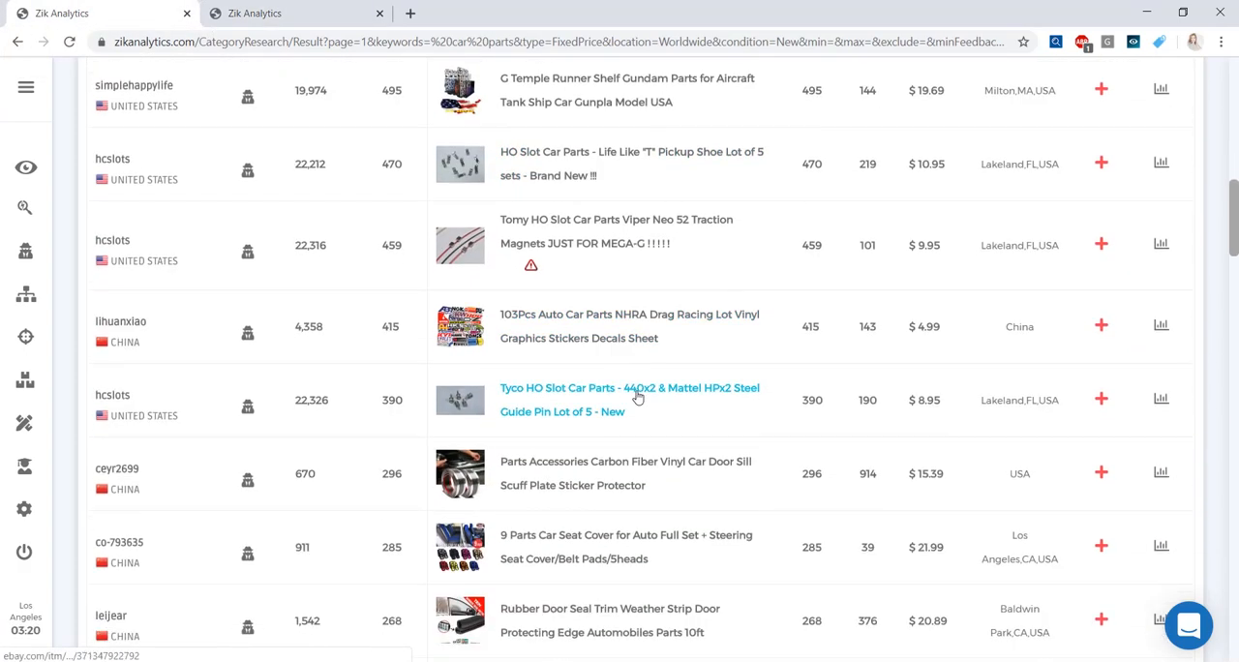
Scroll the car parts results down to the Rubber Door Seal Trim Weather Strip listing
scroll(down, 3)
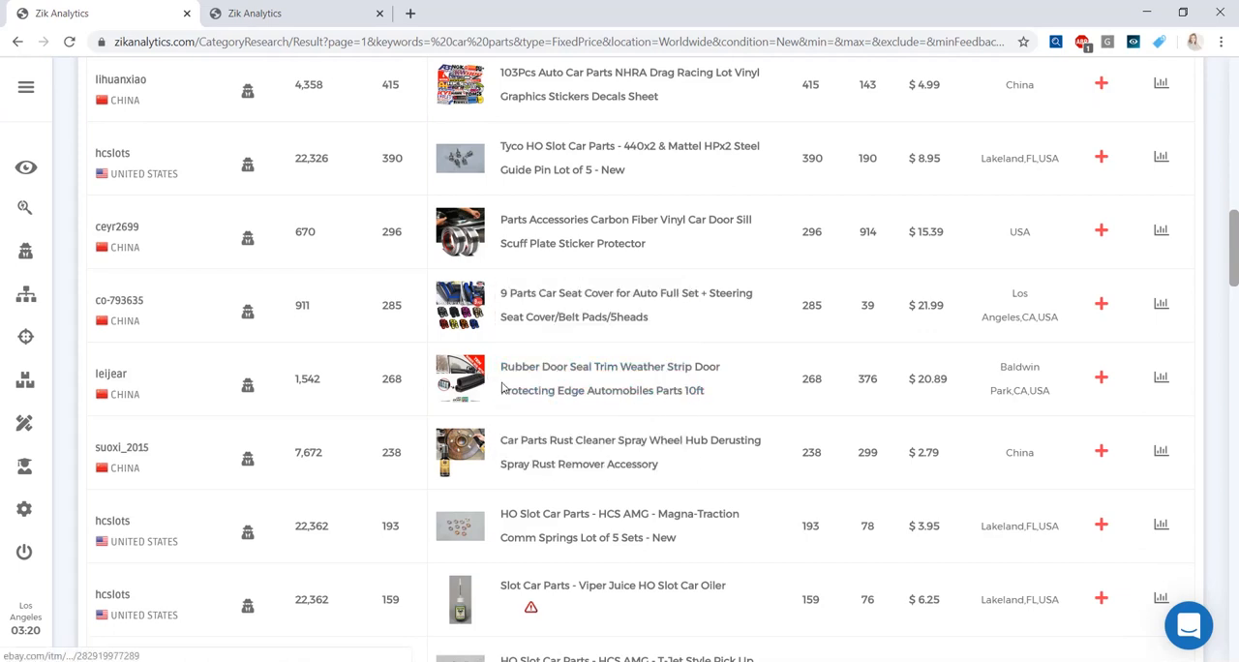
mouse_move(609, 378)
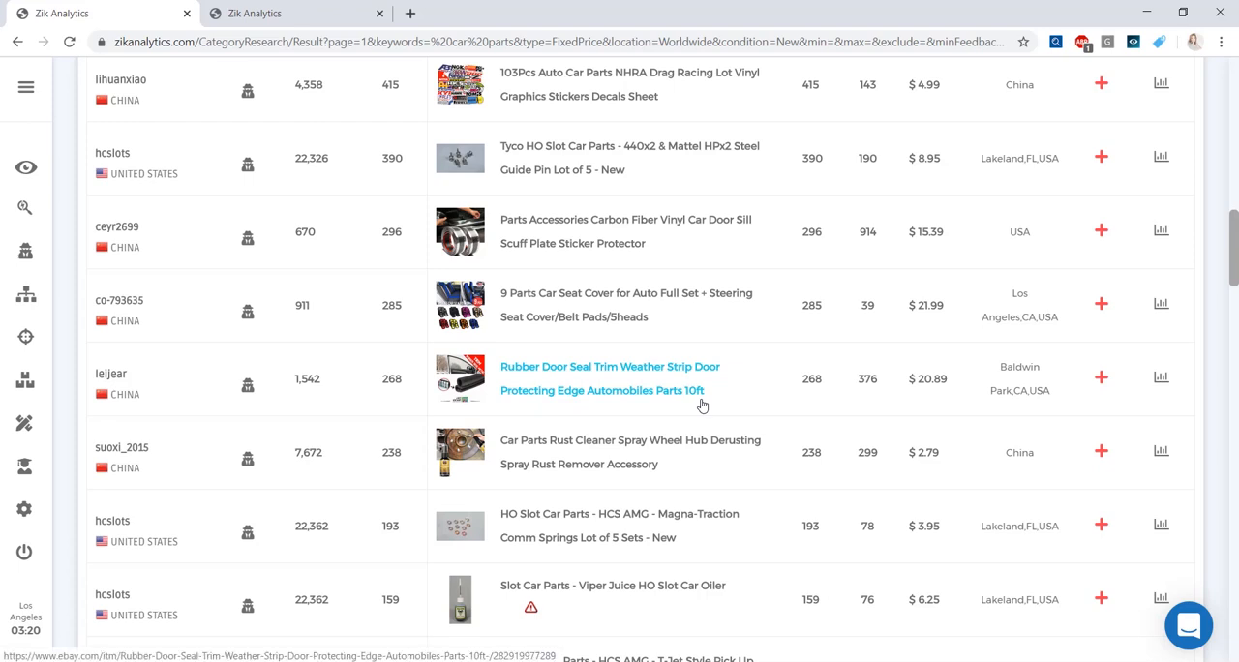
mouse_move(834, 366)
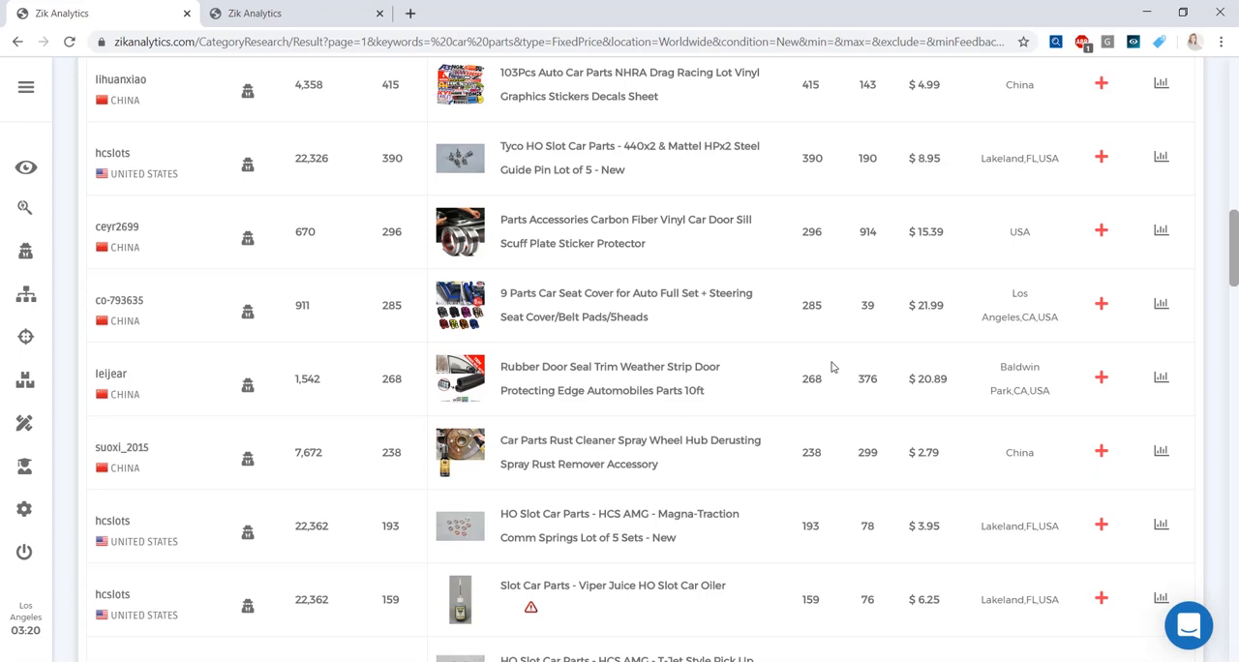
mouse_move(935, 393)
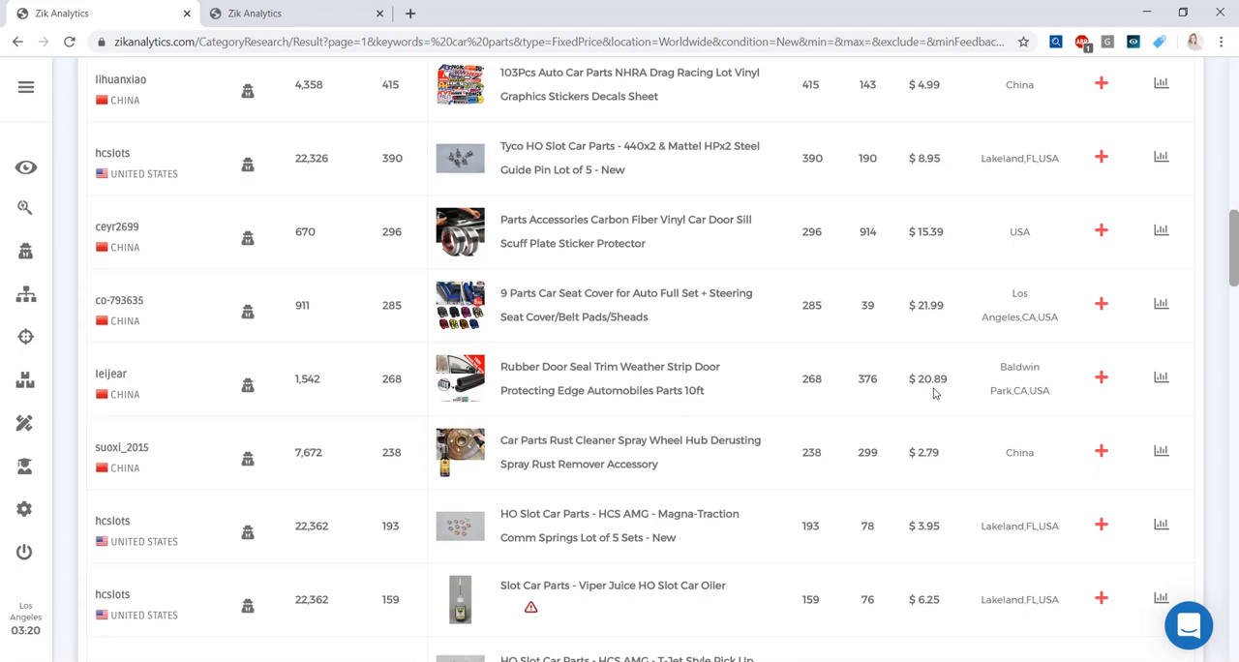
mouse_move(1162, 379)
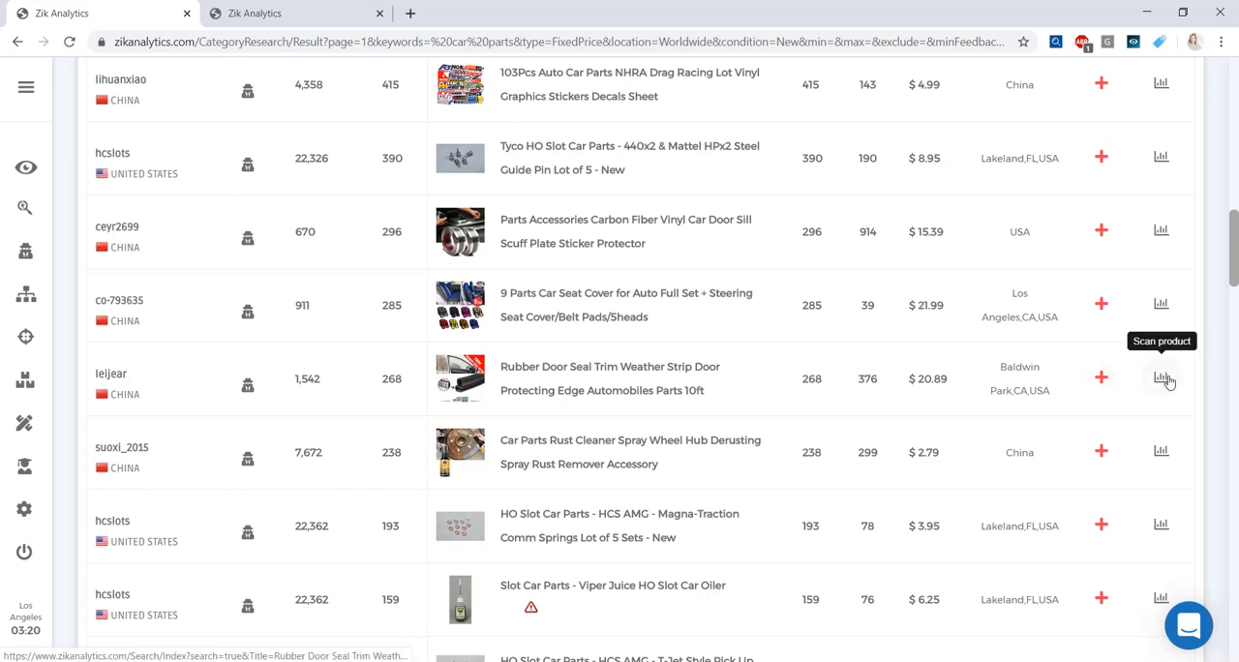
Scan the Rubber Door Seal Trim listing as a product, trimming the search title to 'Rubber Door Seal Trim'
click(1161, 379)
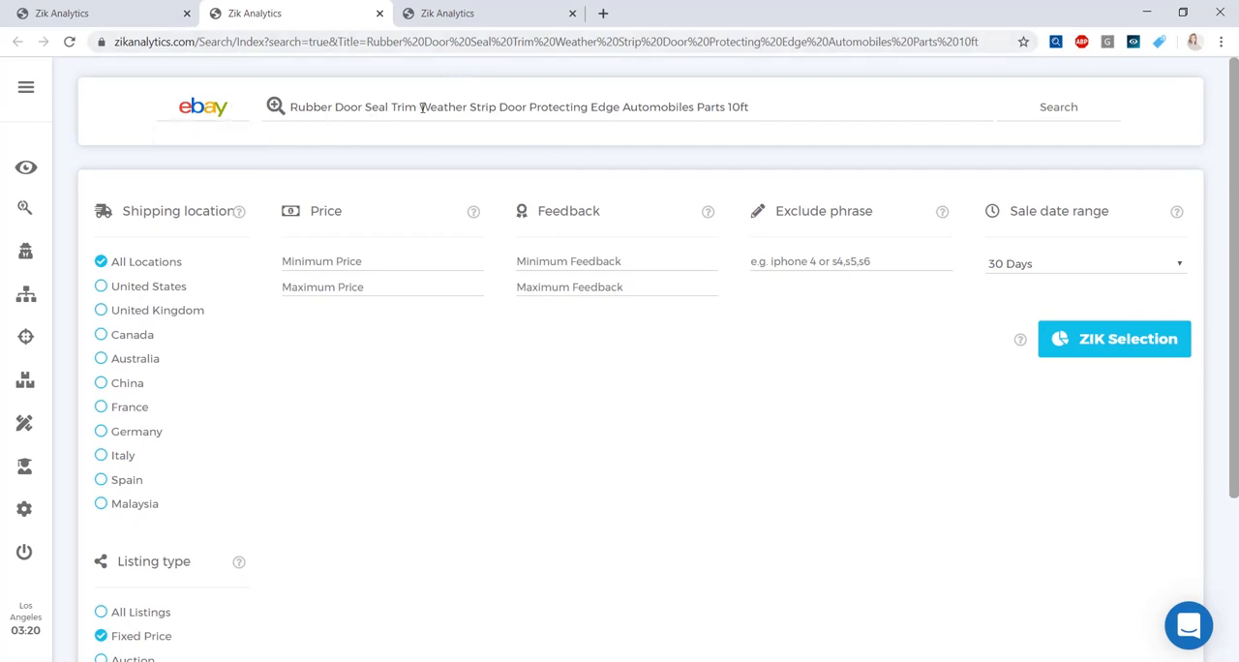
drag(418, 106, 749, 106)
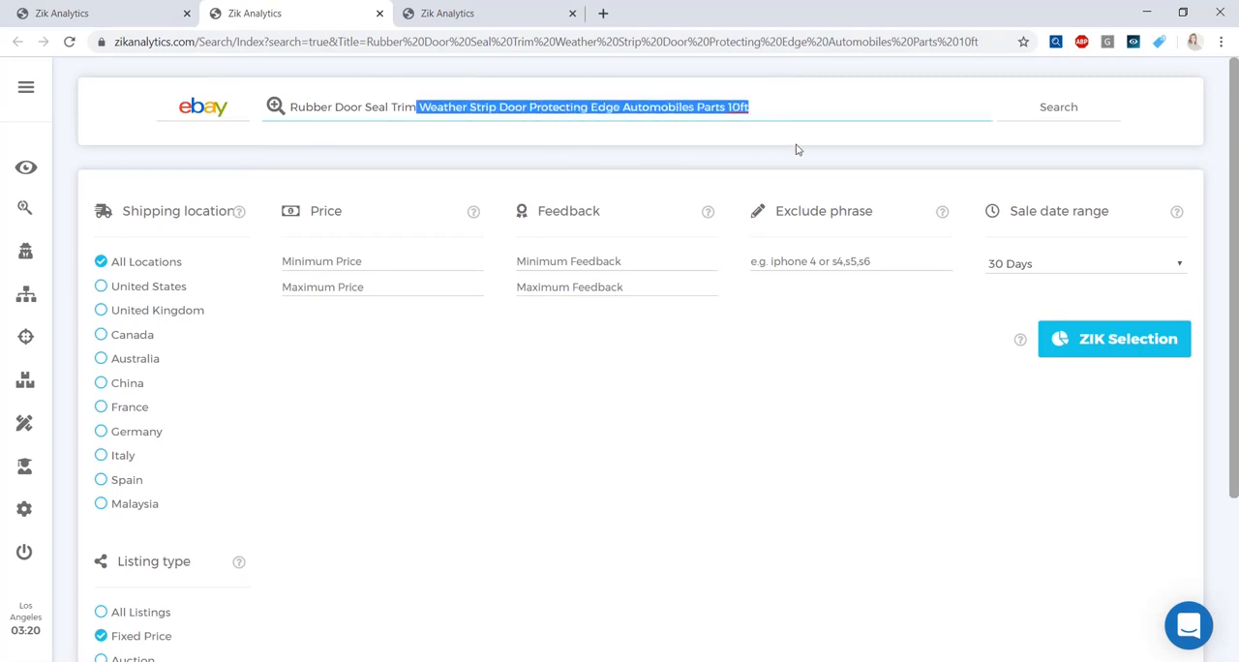
key(Delete)
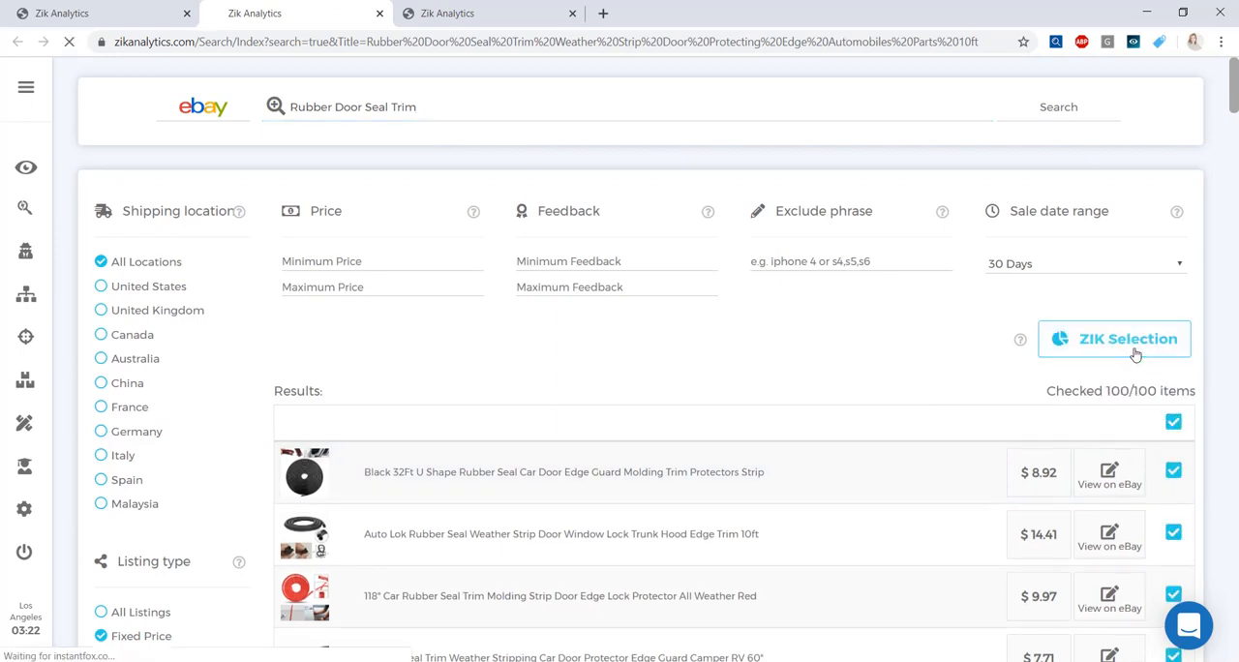
click(1115, 339)
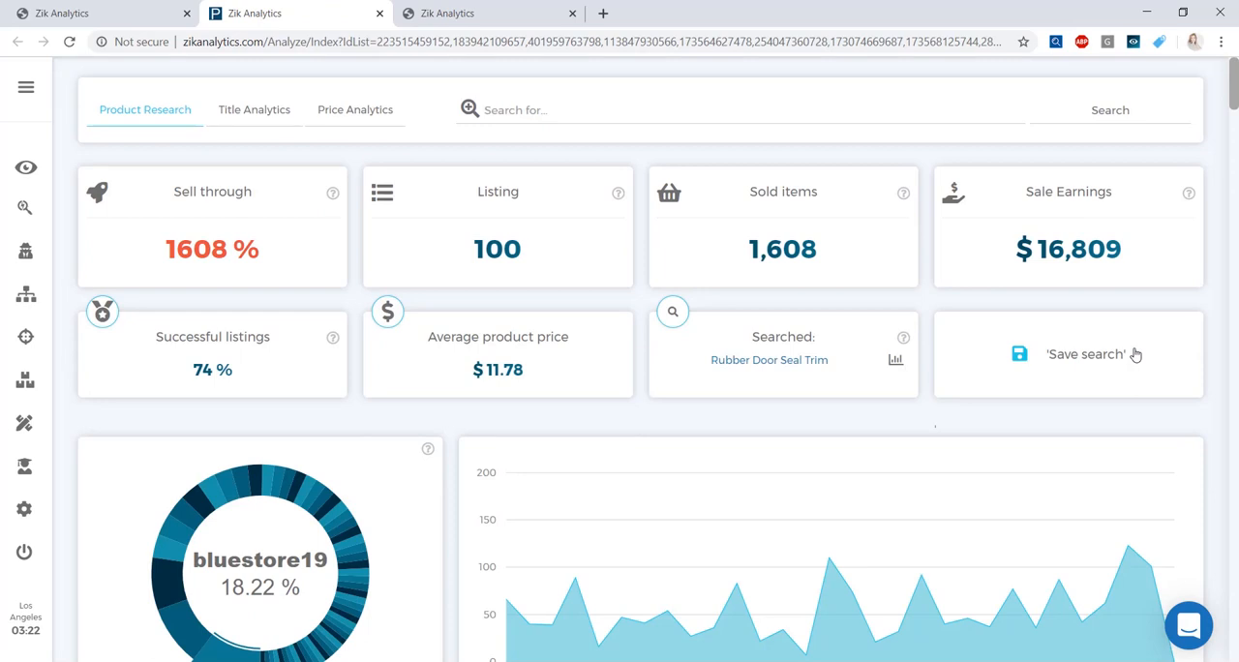
mouse_move(1093, 313)
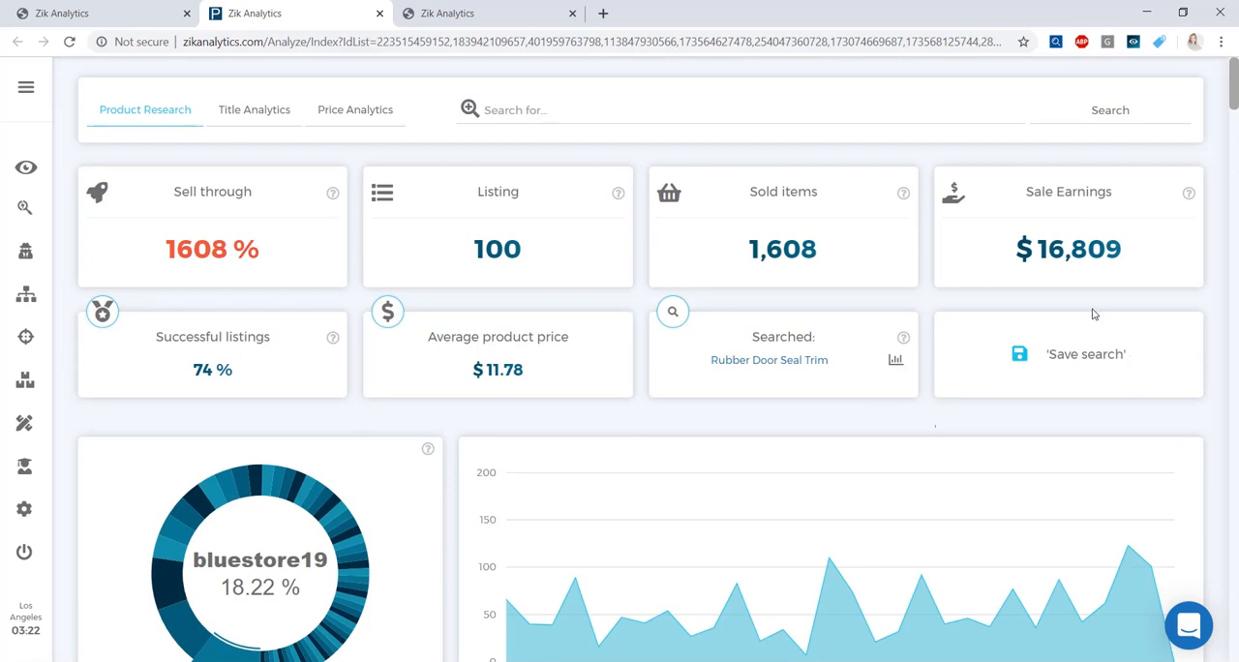
mouse_move(848, 395)
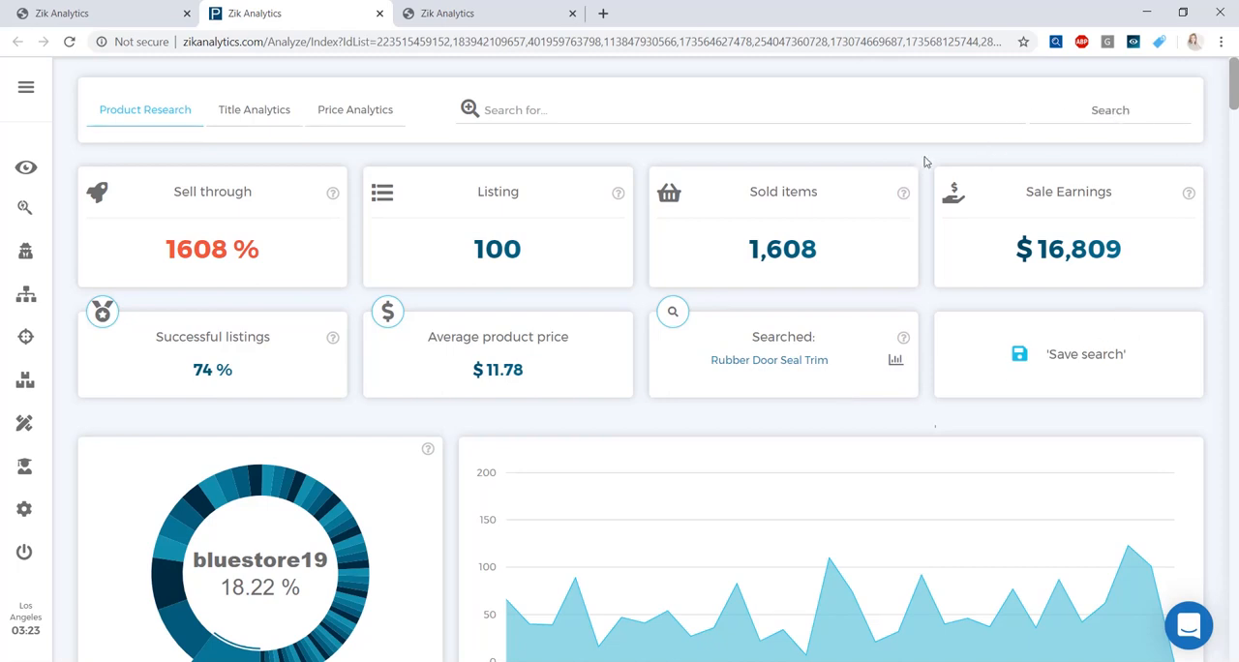
mouse_move(710, 252)
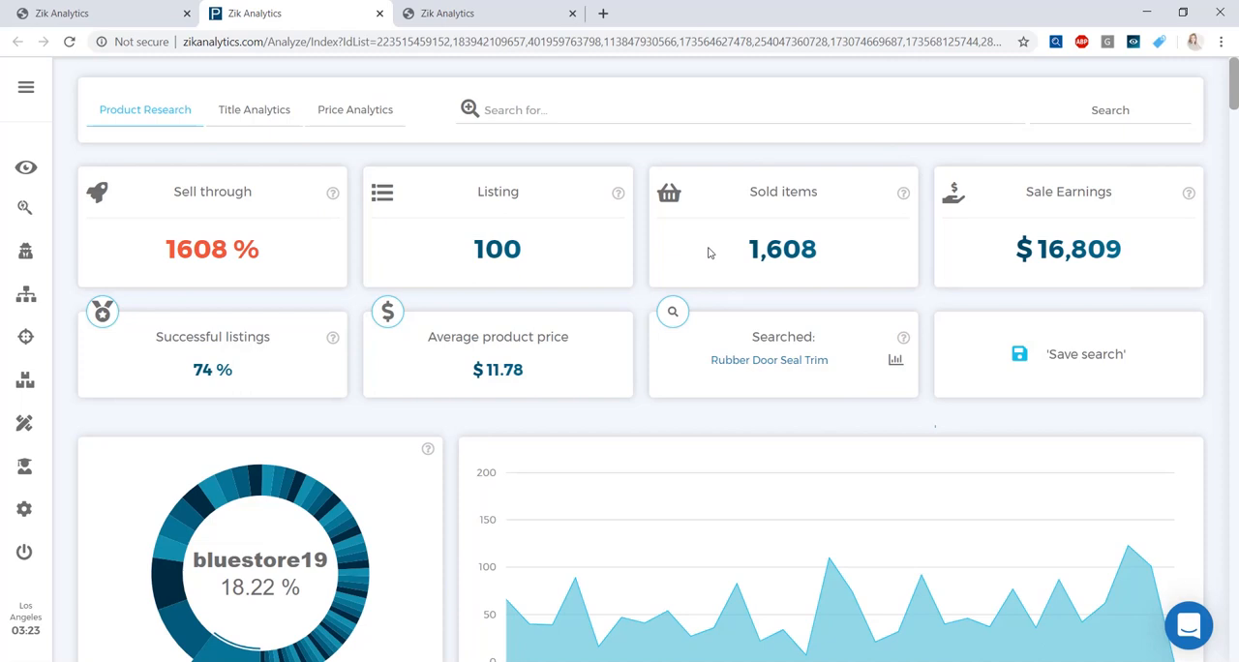
mouse_move(472, 286)
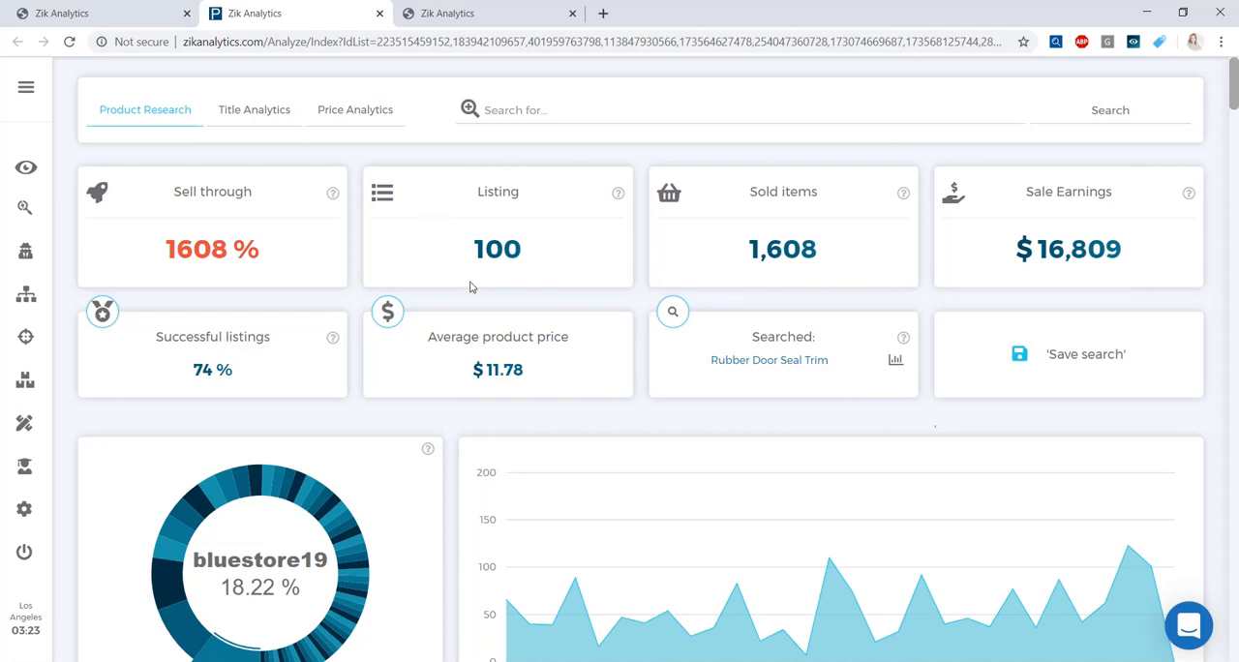
mouse_move(482, 288)
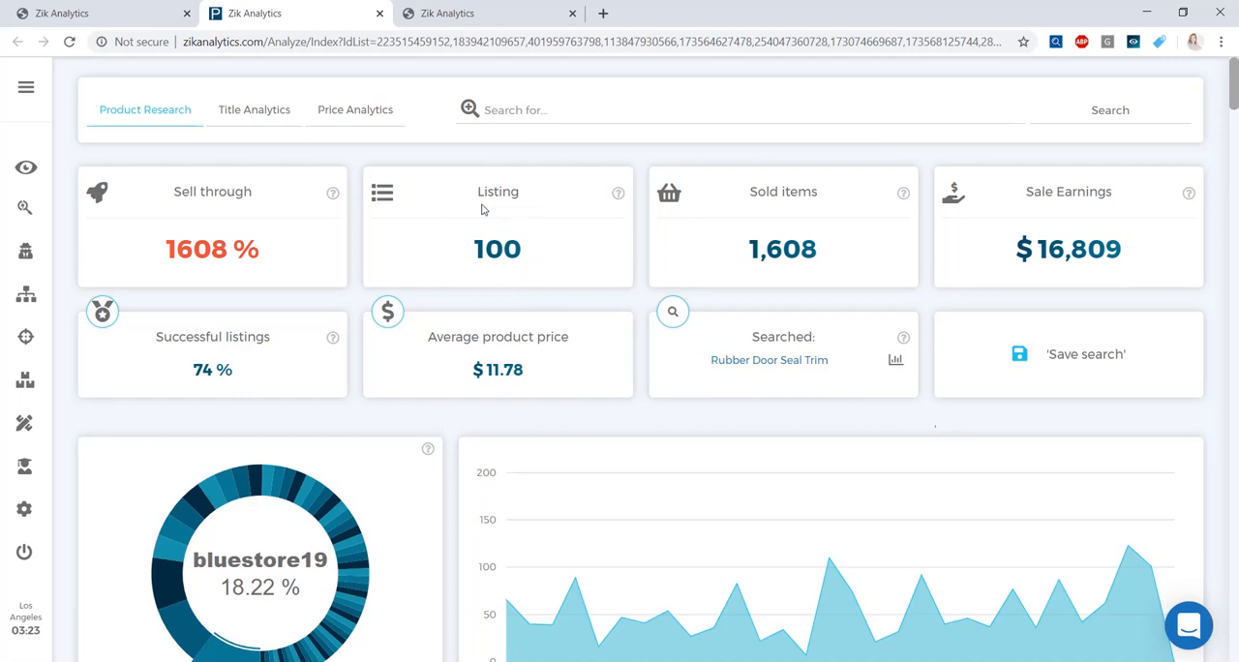
mouse_move(527, 288)
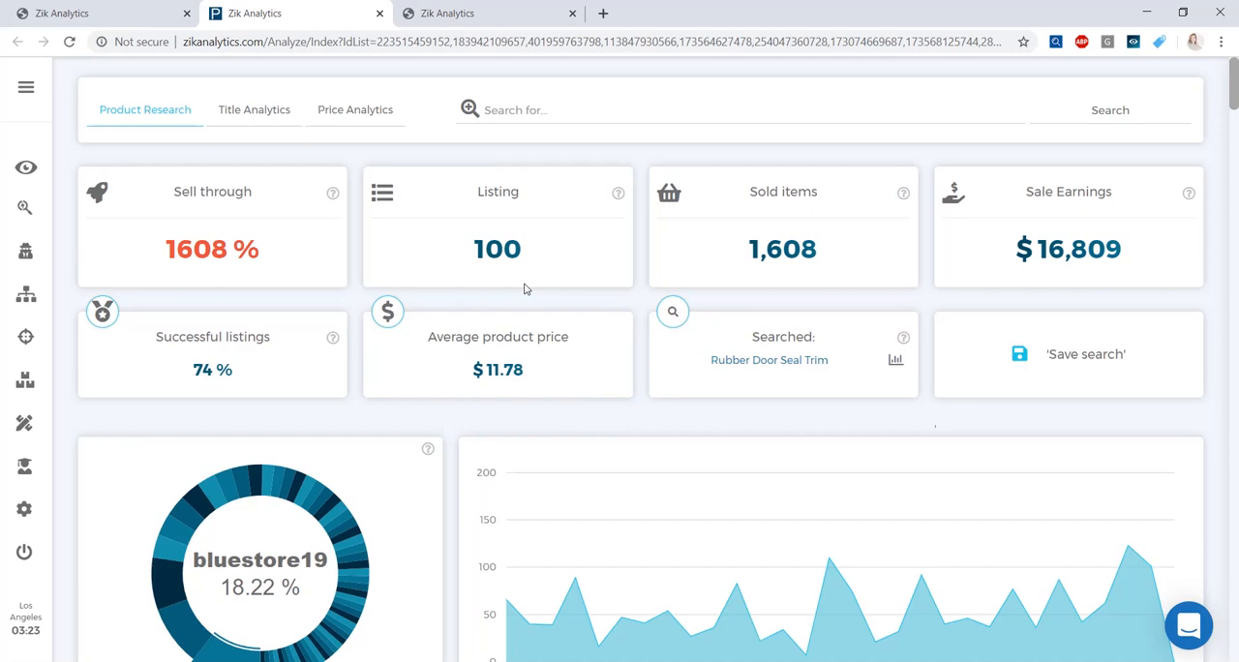
mouse_move(527, 288)
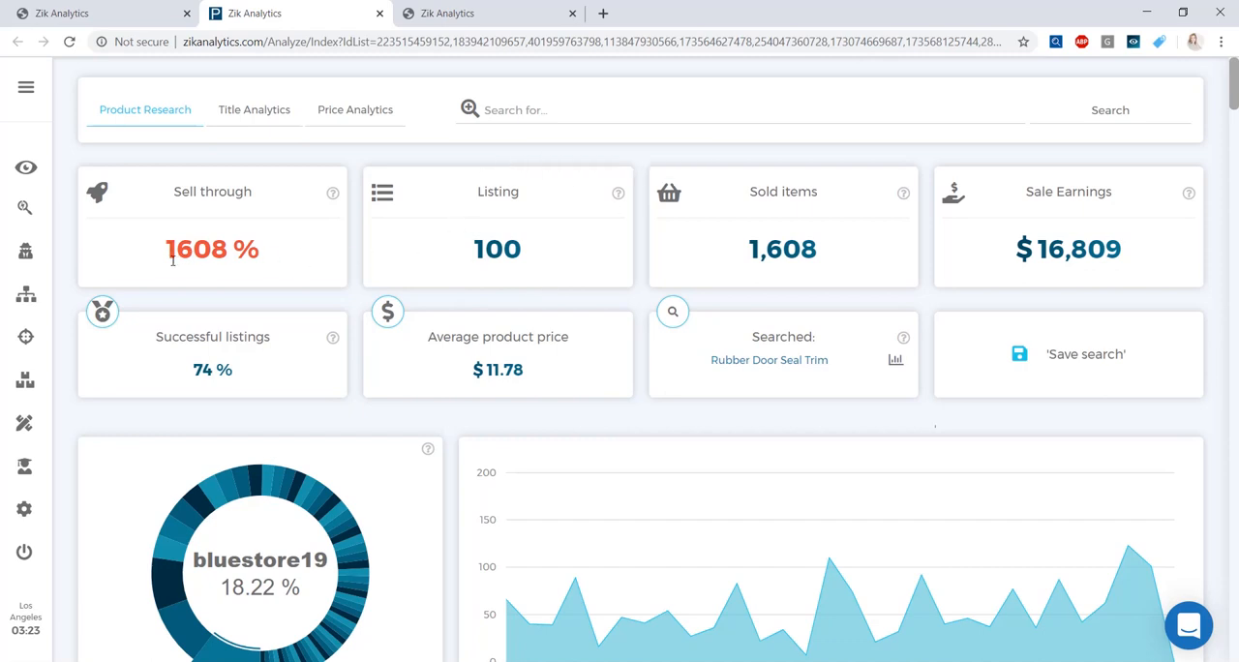
mouse_move(184, 271)
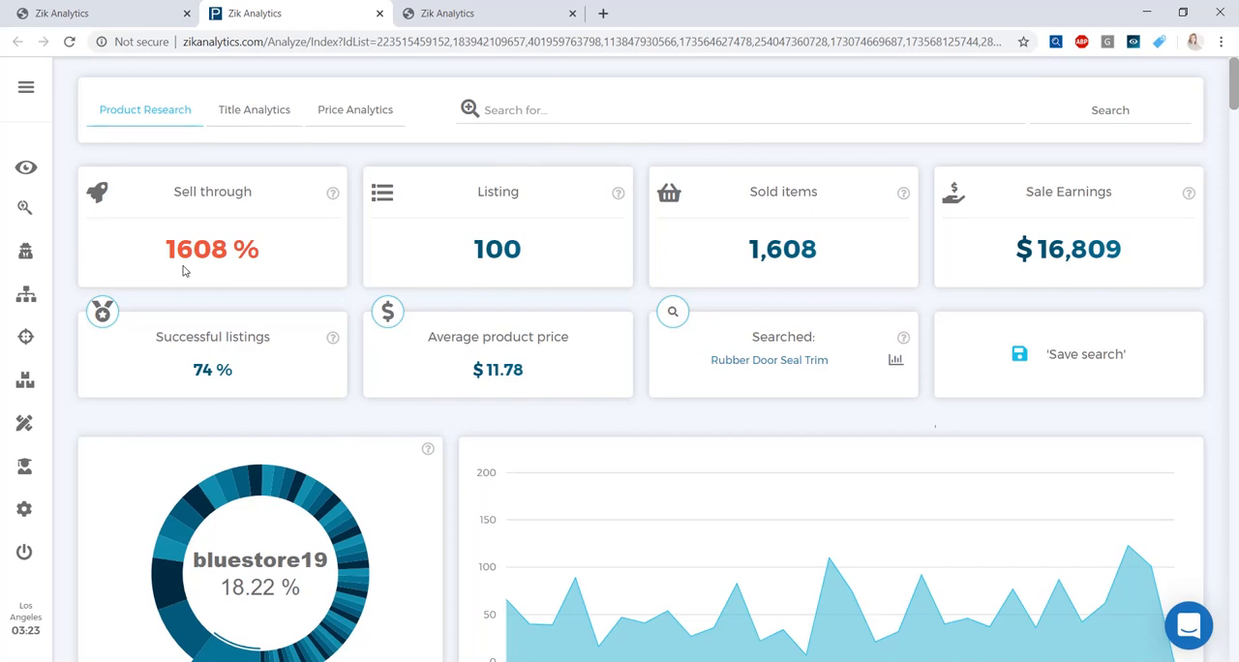
mouse_move(558, 378)
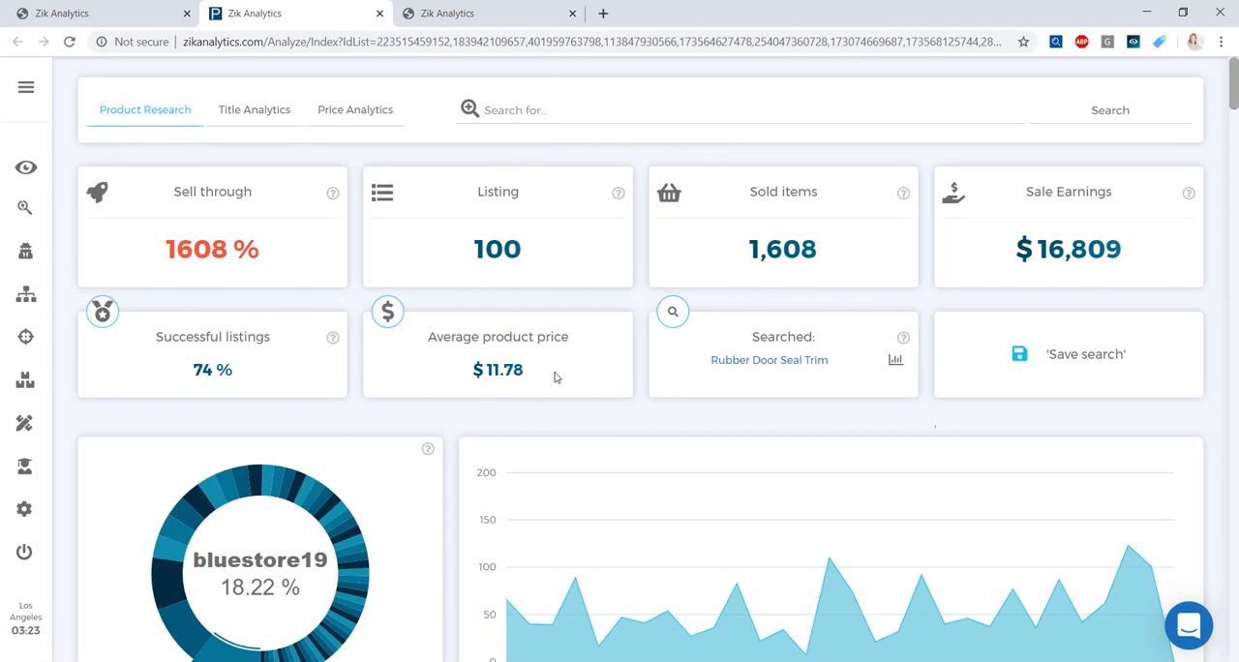
mouse_move(682, 372)
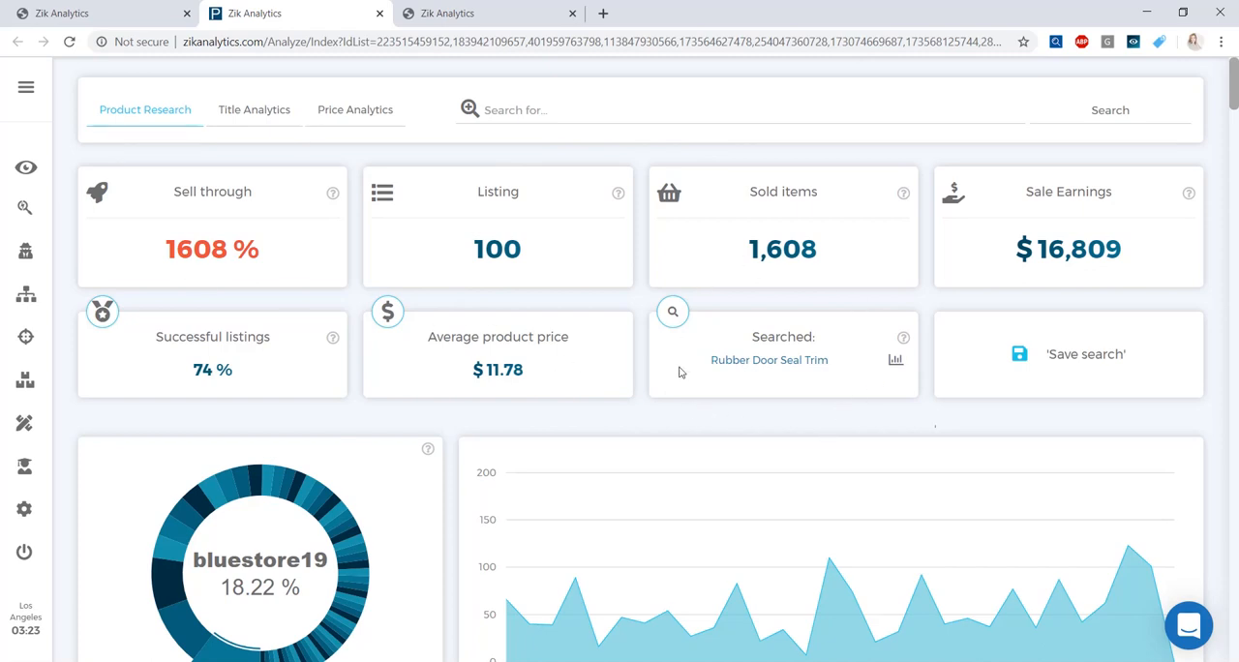
mouse_move(511, 391)
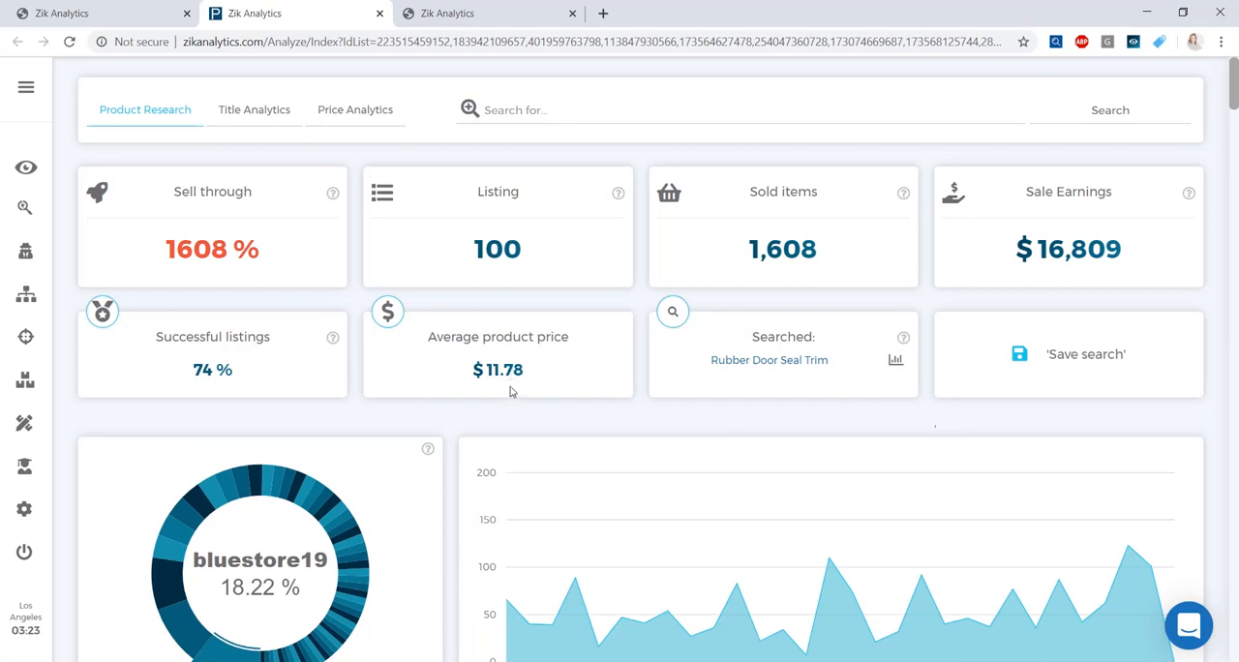
scroll(down, 3)
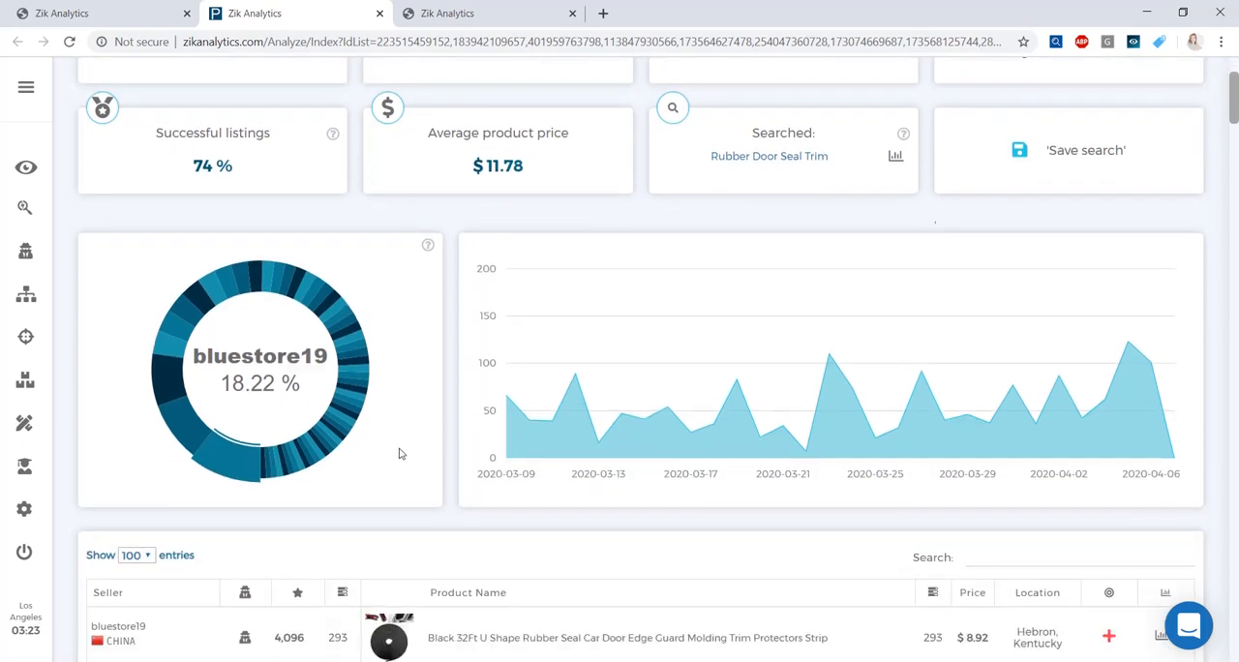
scroll(down, 3)
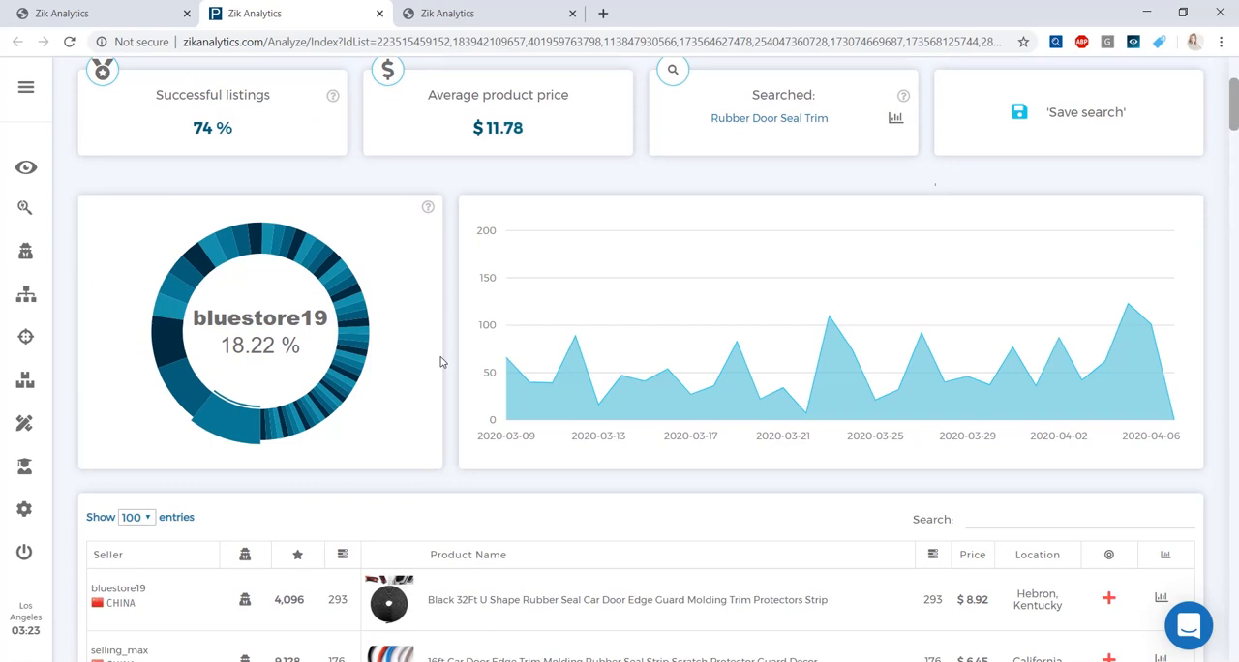
mouse_move(505, 372)
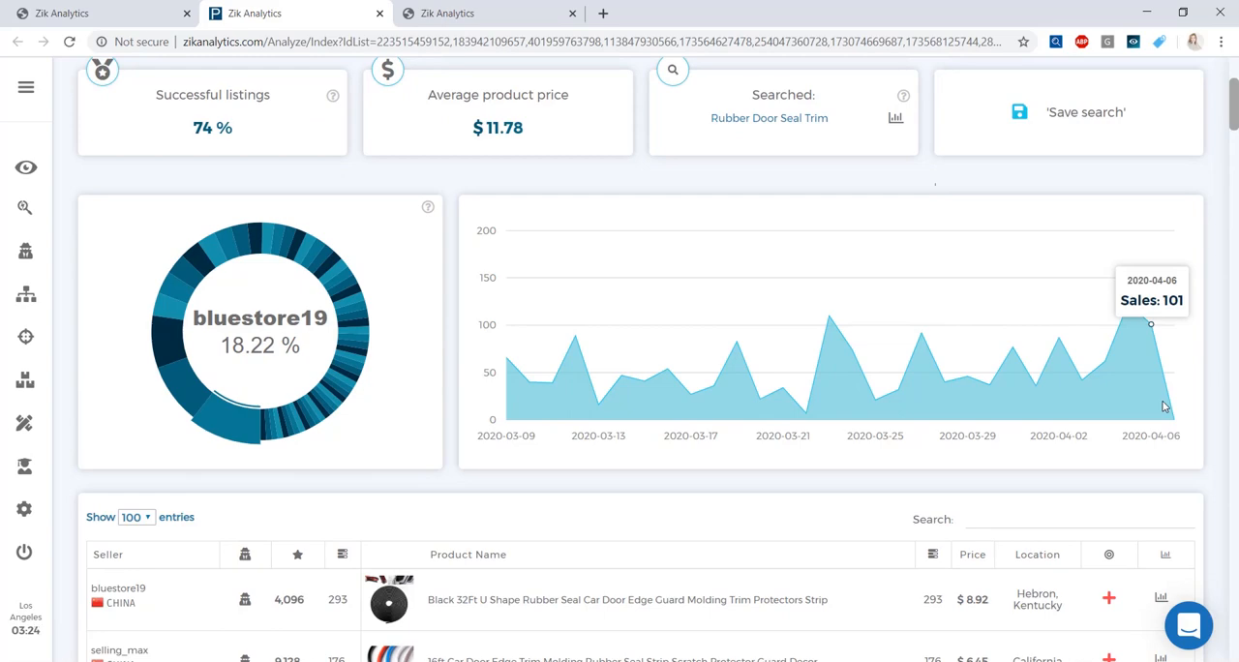
scroll(down, 3)
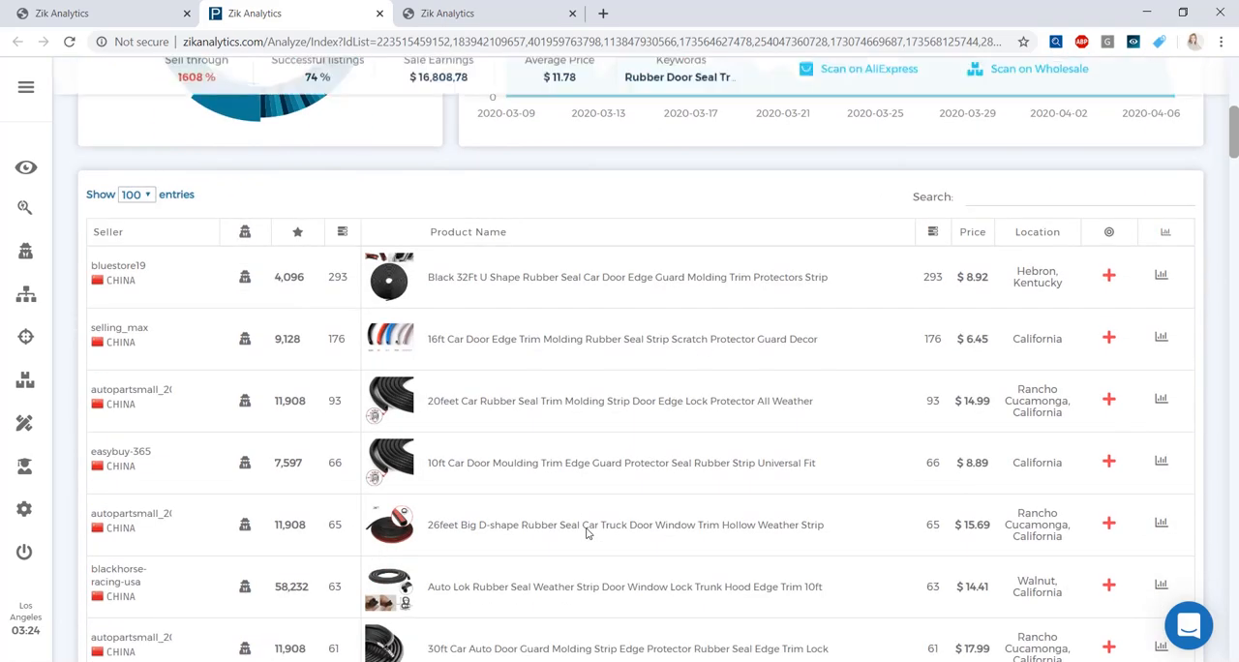
mouse_move(389, 277)
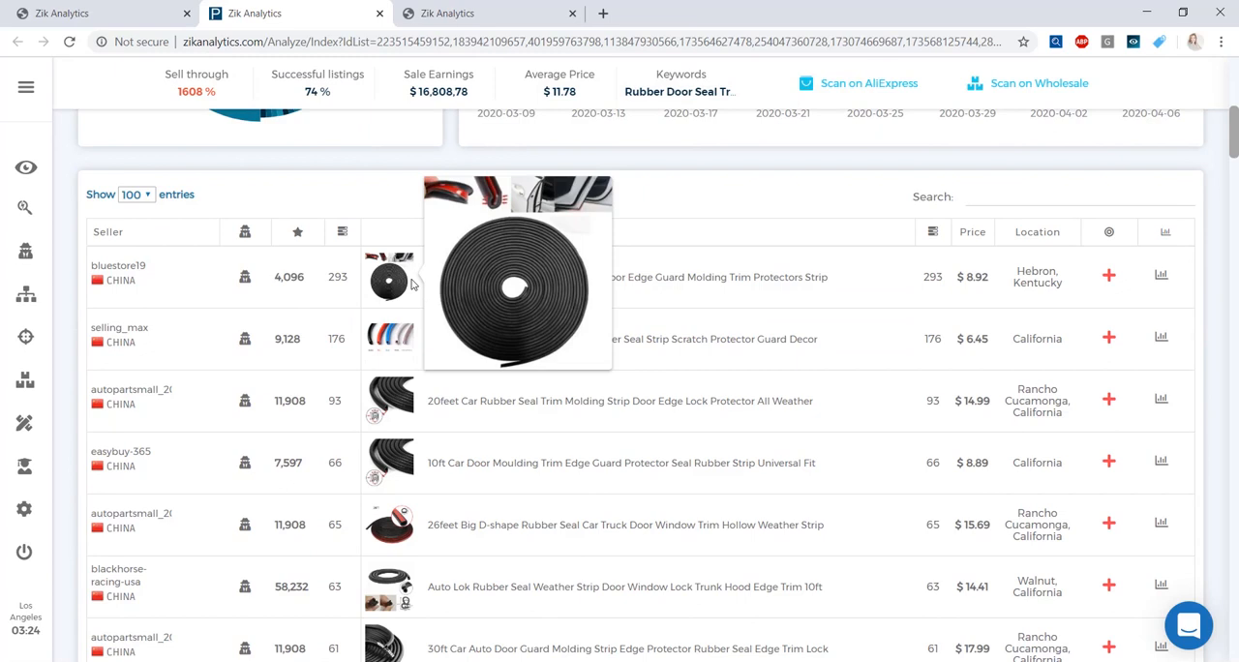
mouse_move(979, 279)
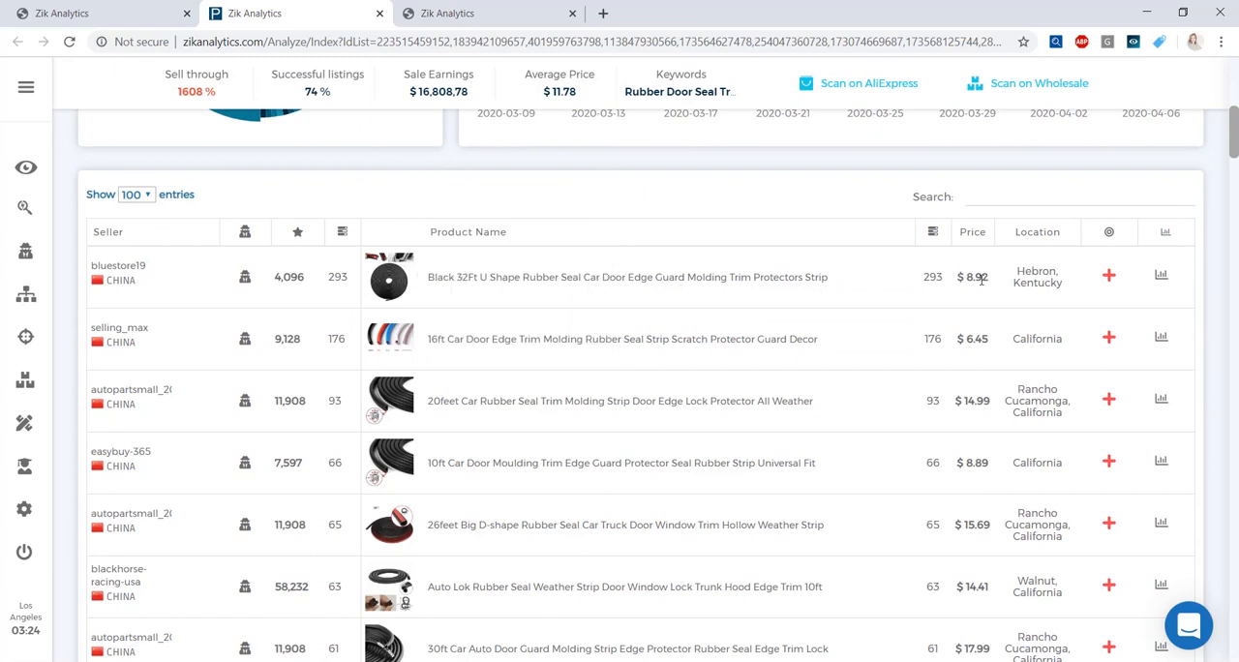
mouse_move(945, 298)
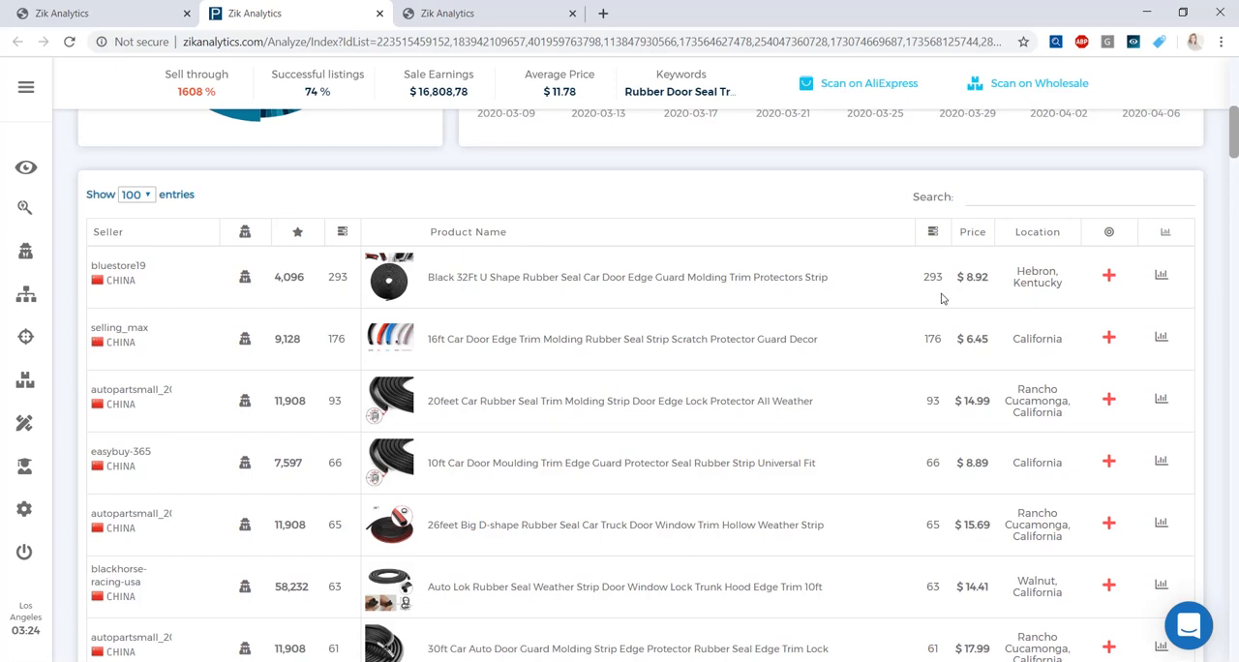
mouse_move(454, 294)
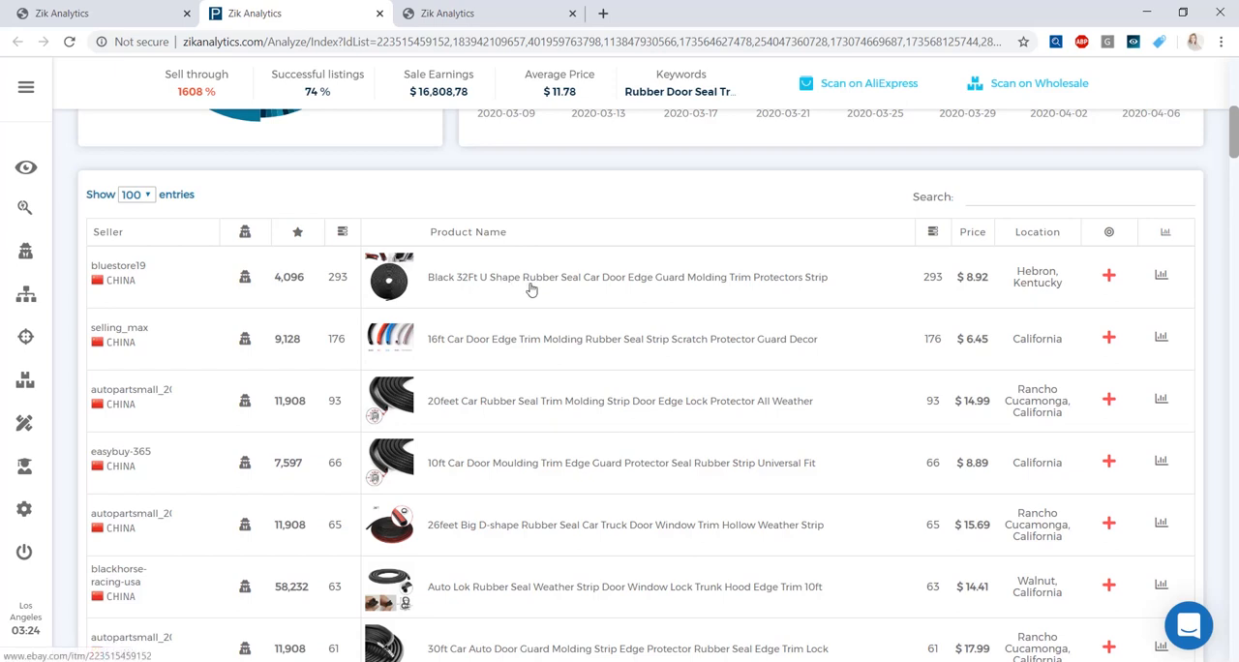
mouse_move(647, 286)
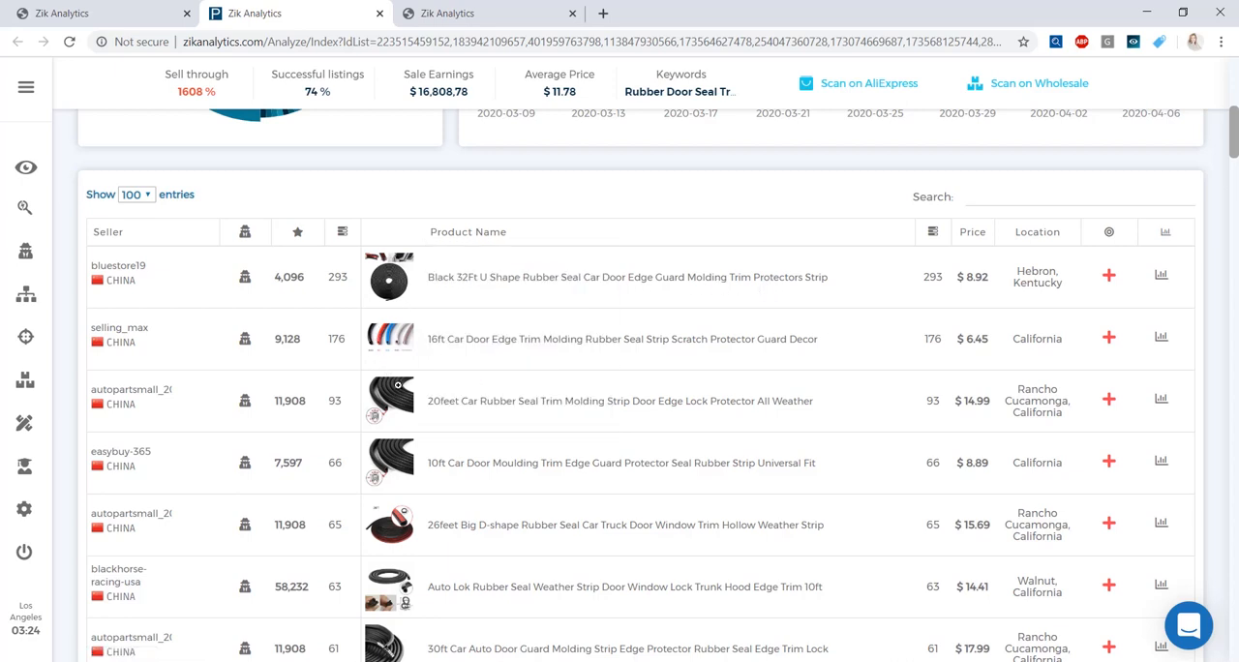
mouse_move(991, 422)
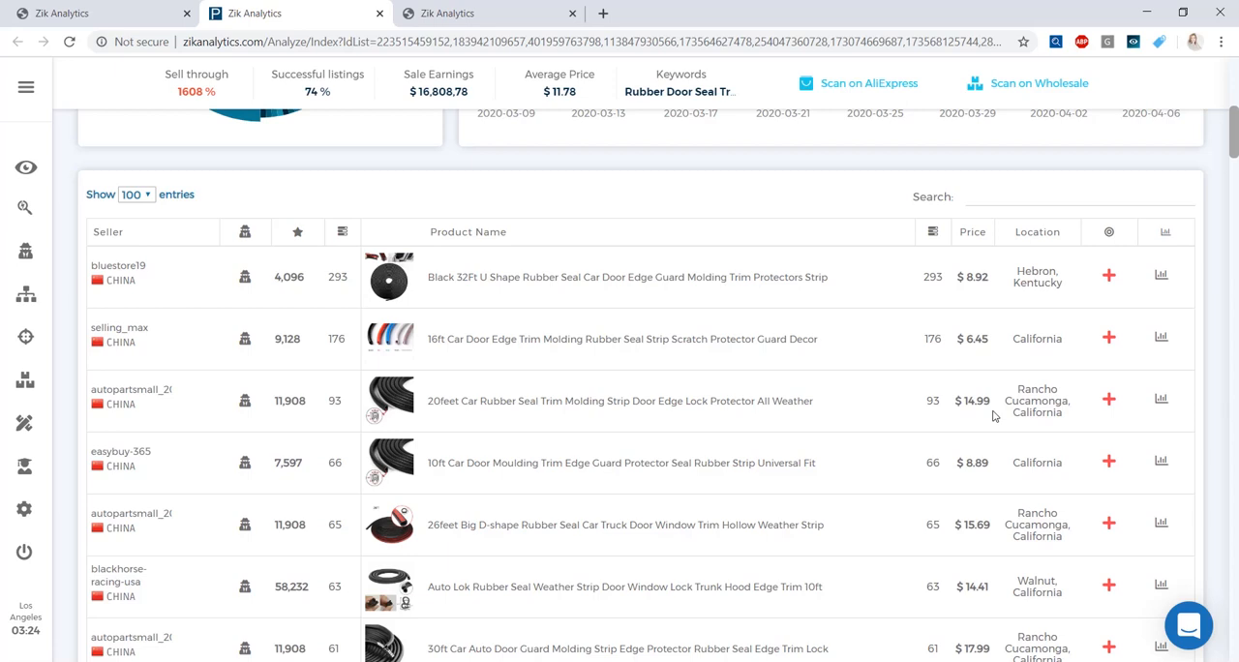
mouse_move(937, 421)
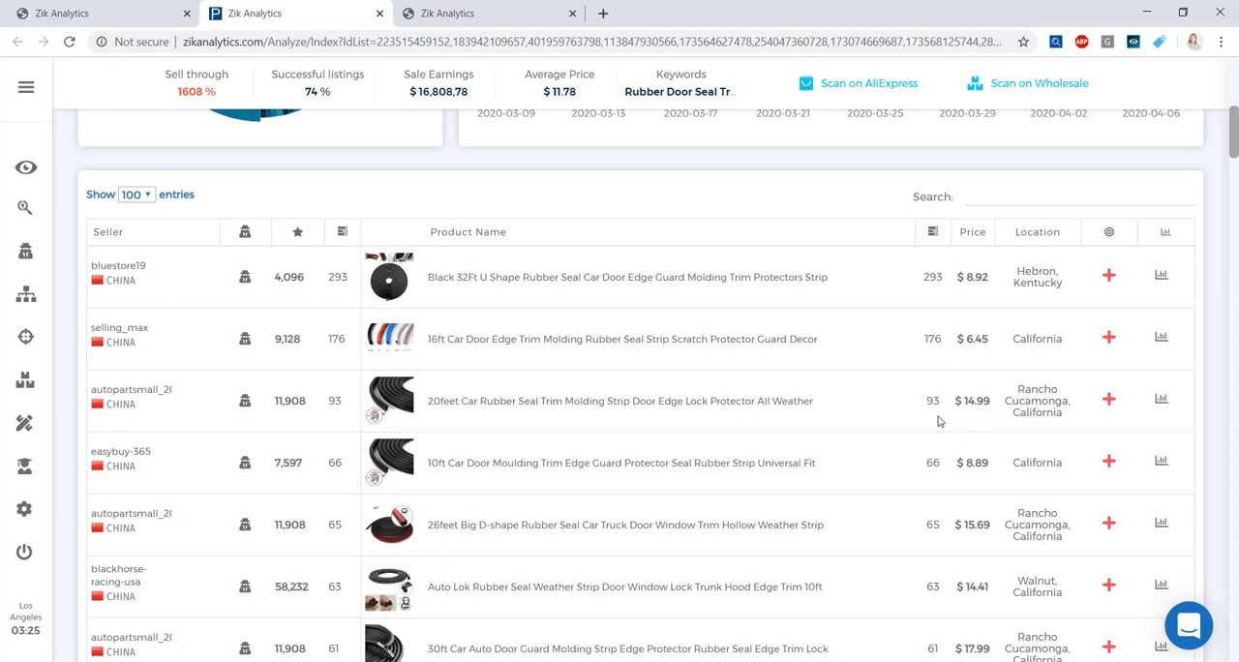
mouse_move(470, 416)
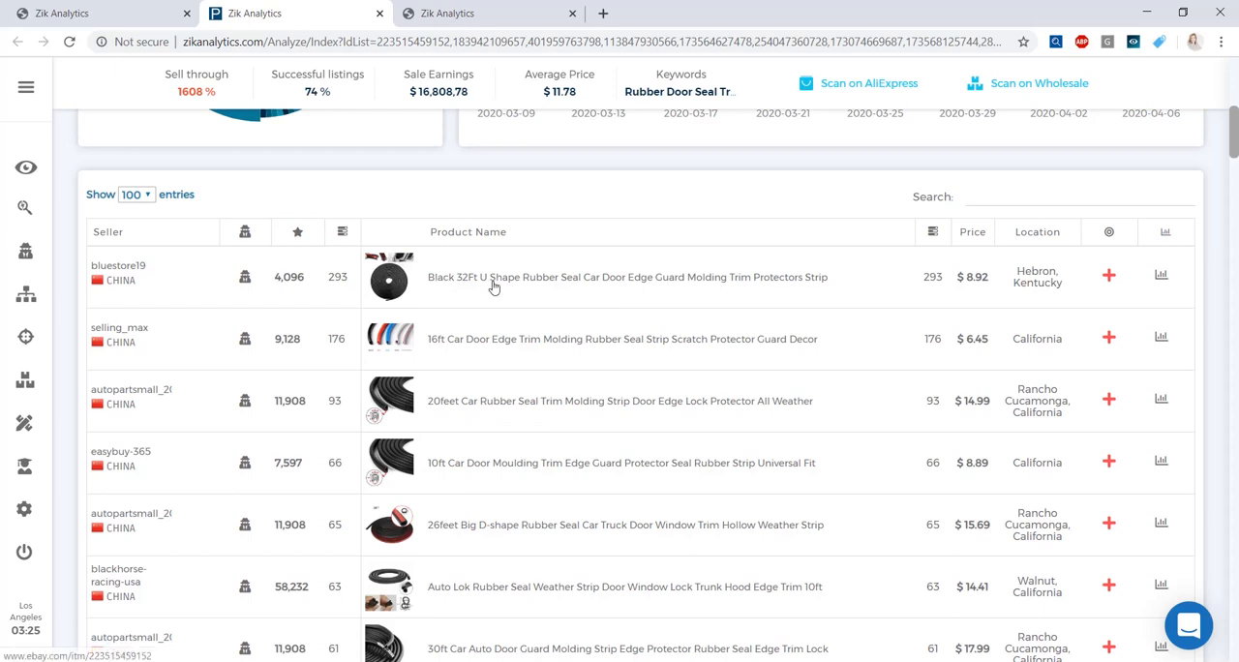
mouse_move(1022, 302)
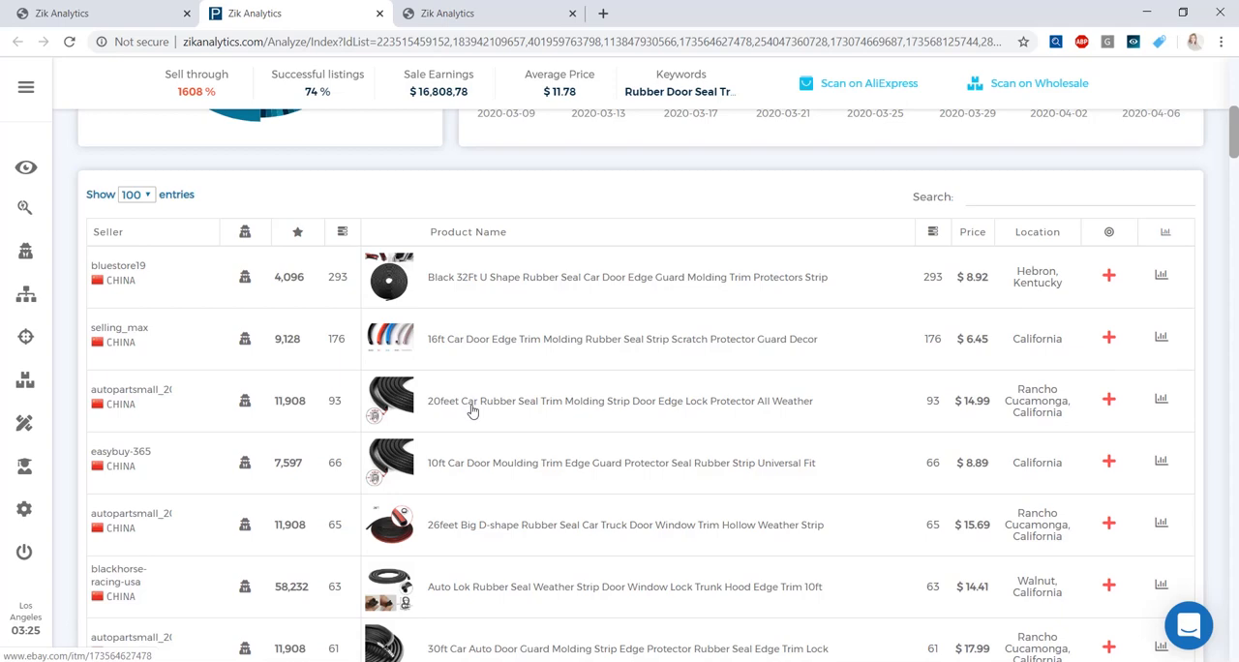
scroll(down, 3)
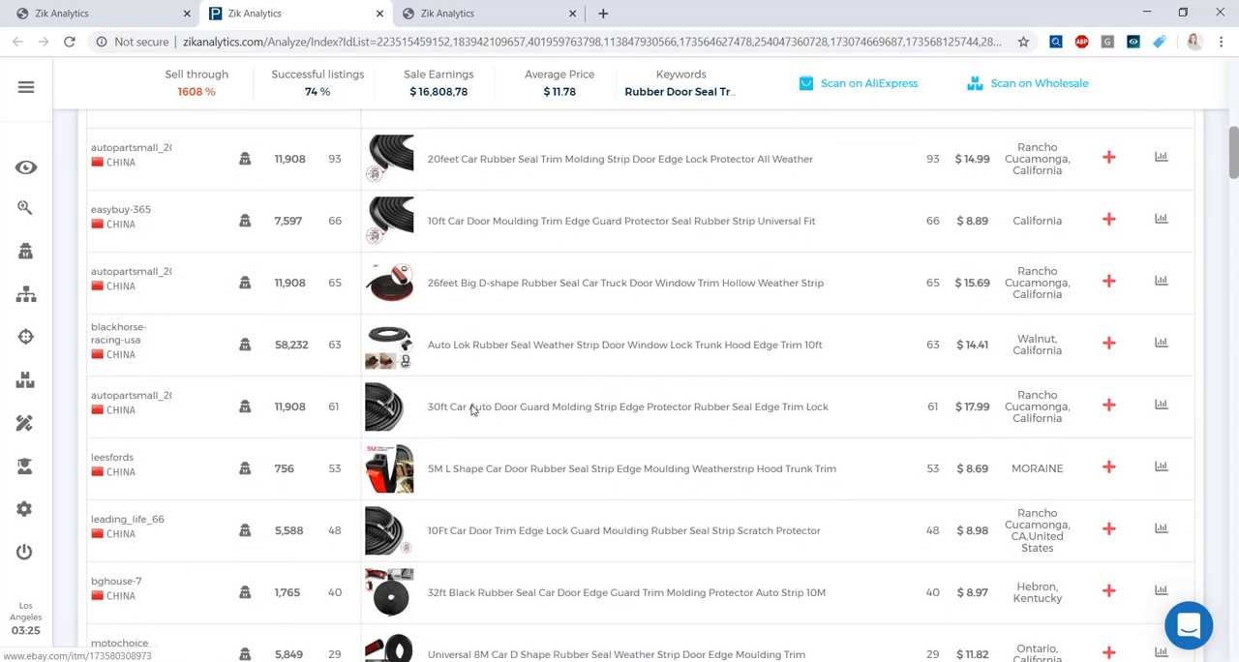
scroll(down, 3)
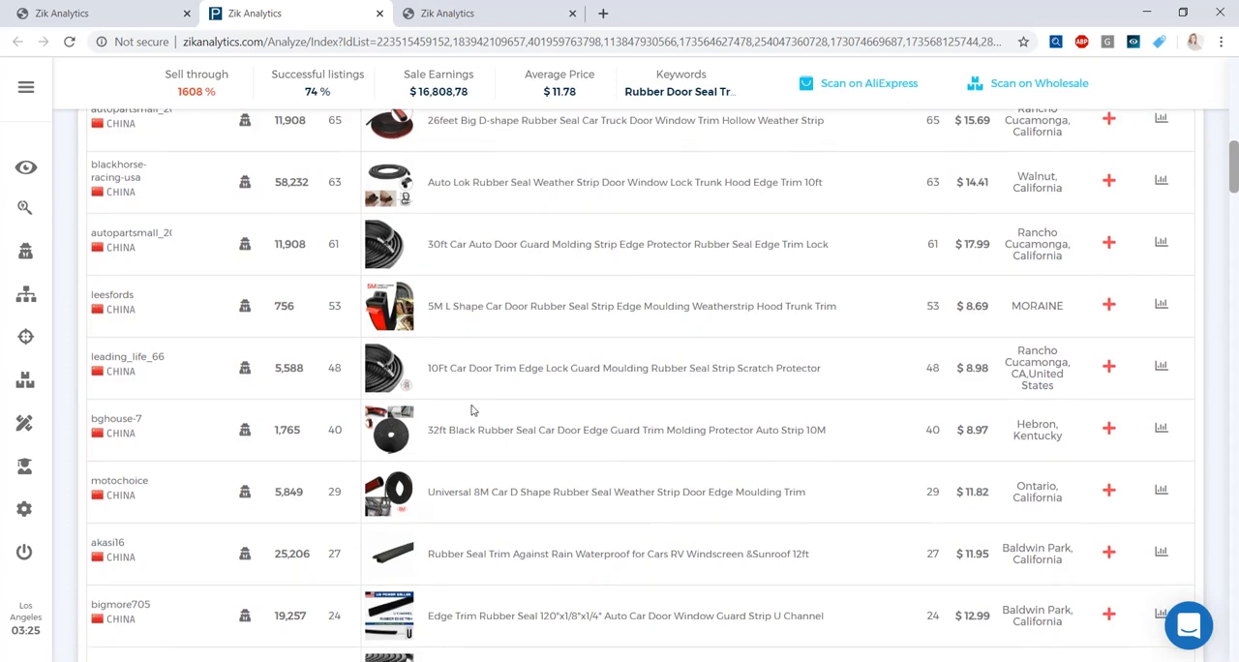
scroll(down, 3)
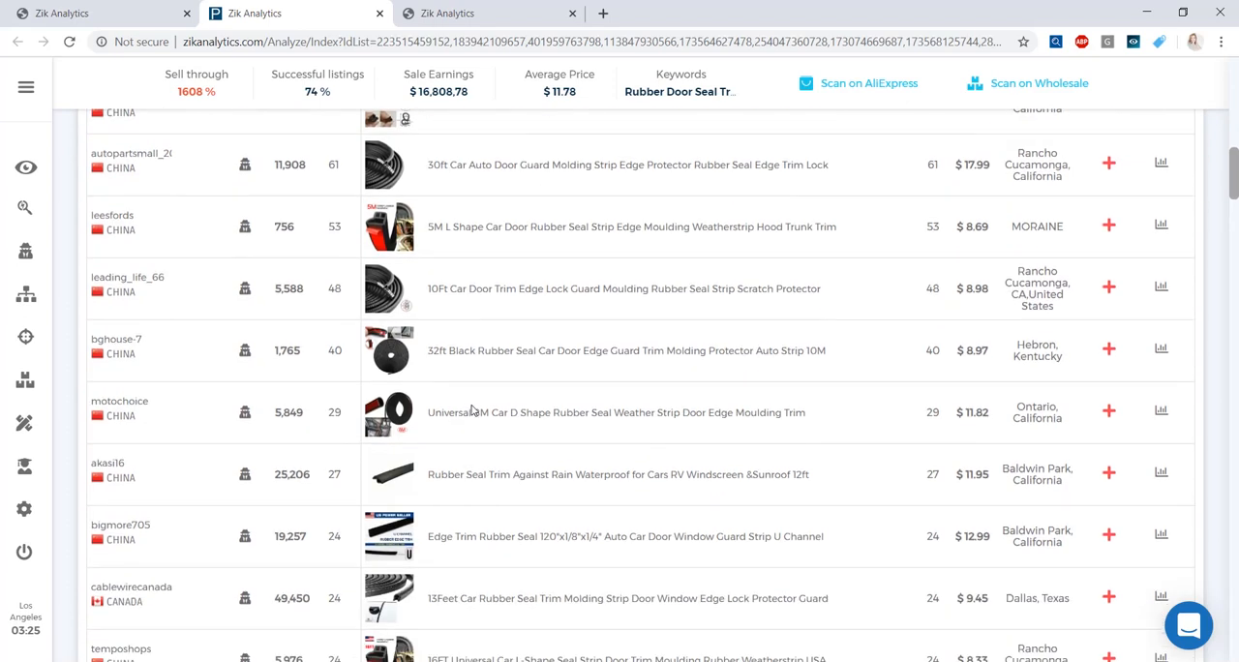
scroll(up, 3)
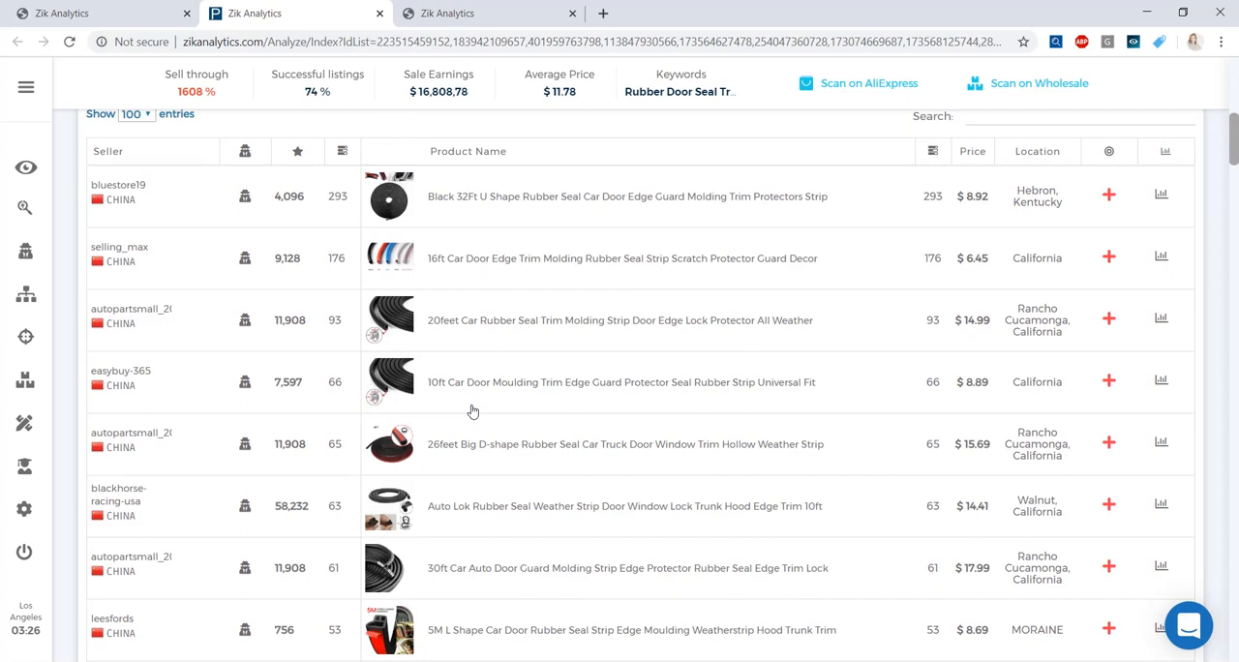
mouse_move(389, 446)
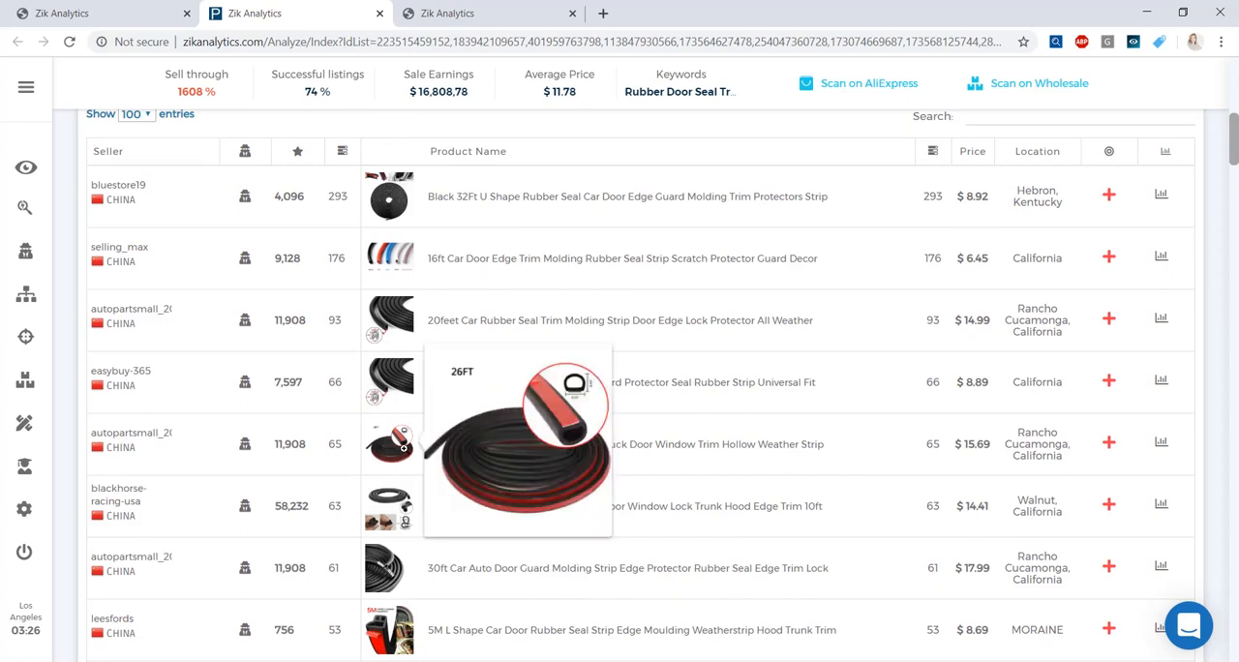
scroll(down, 3)
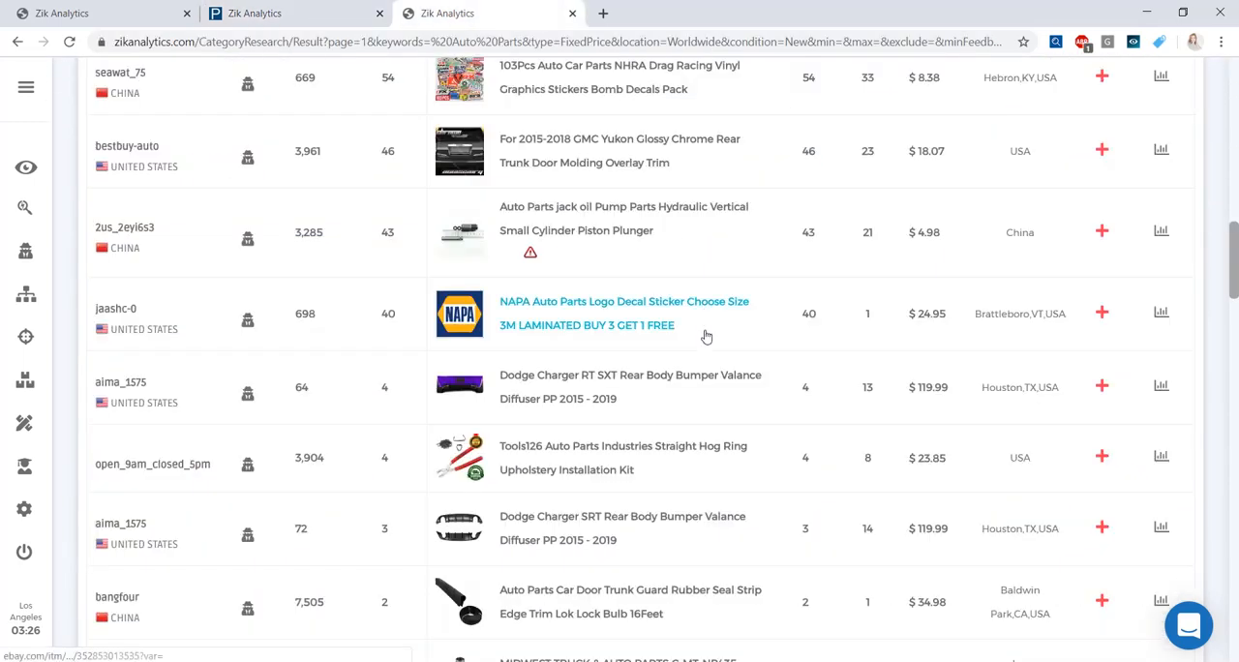
Scroll the Auto Parts category results down to the low-sales listings like the trunk rubber seal strip
scroll(down, 3)
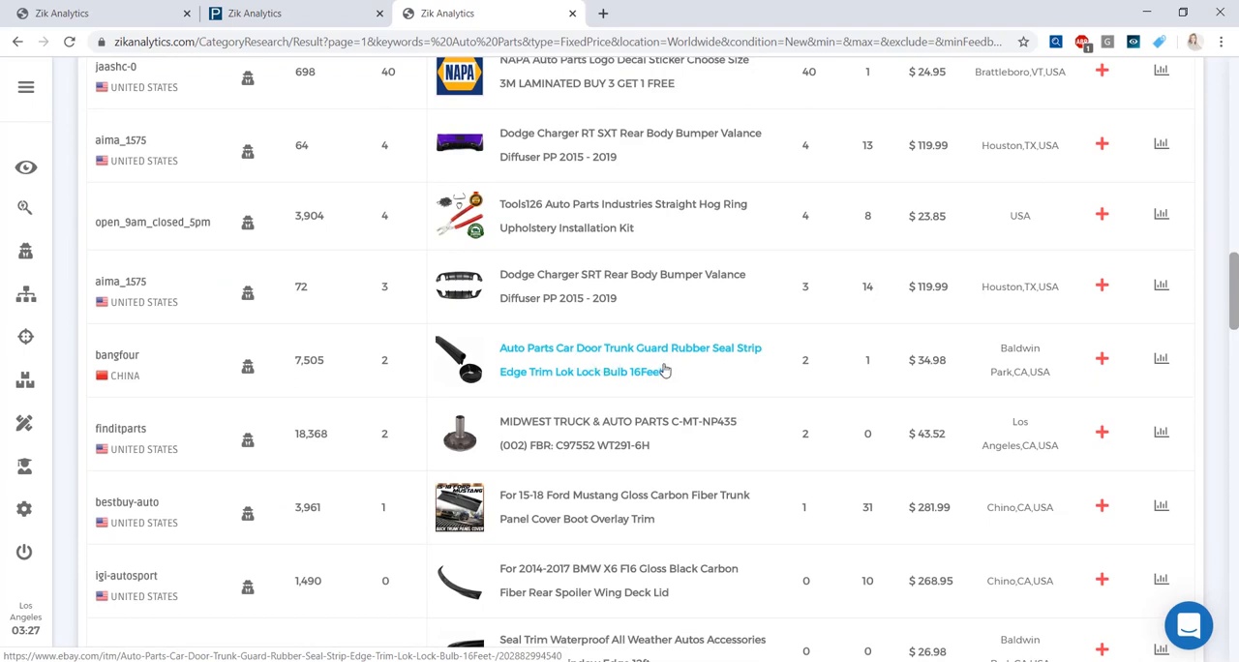
mouse_move(521, 360)
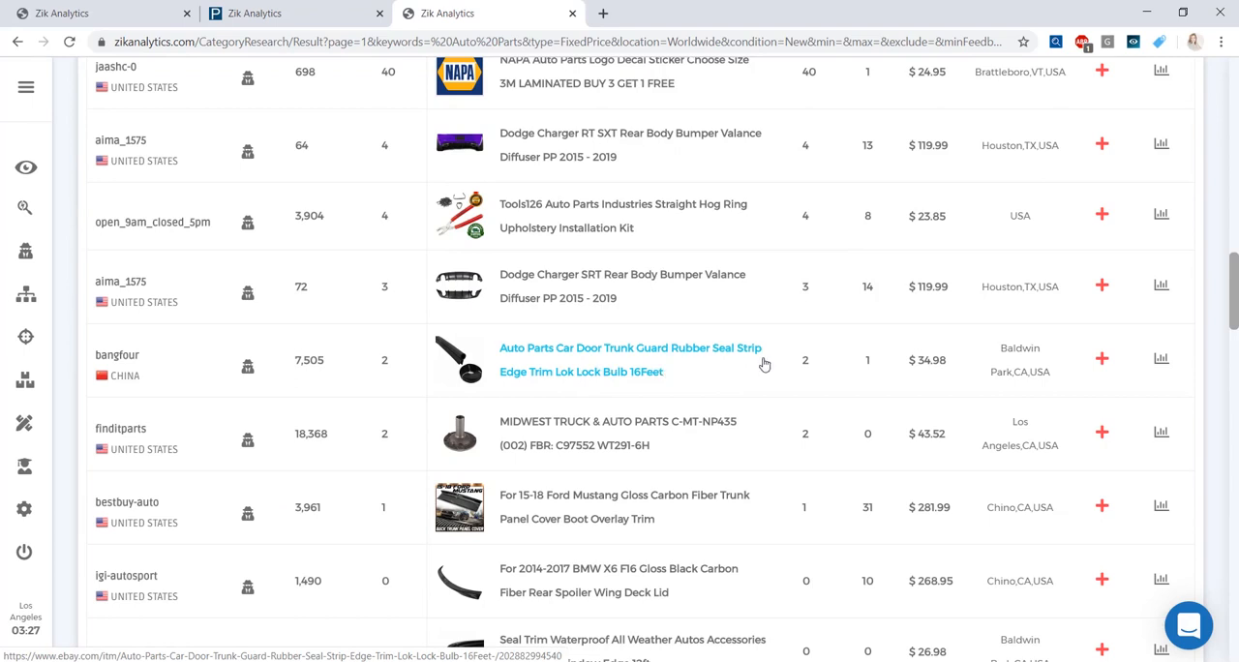
mouse_move(608, 384)
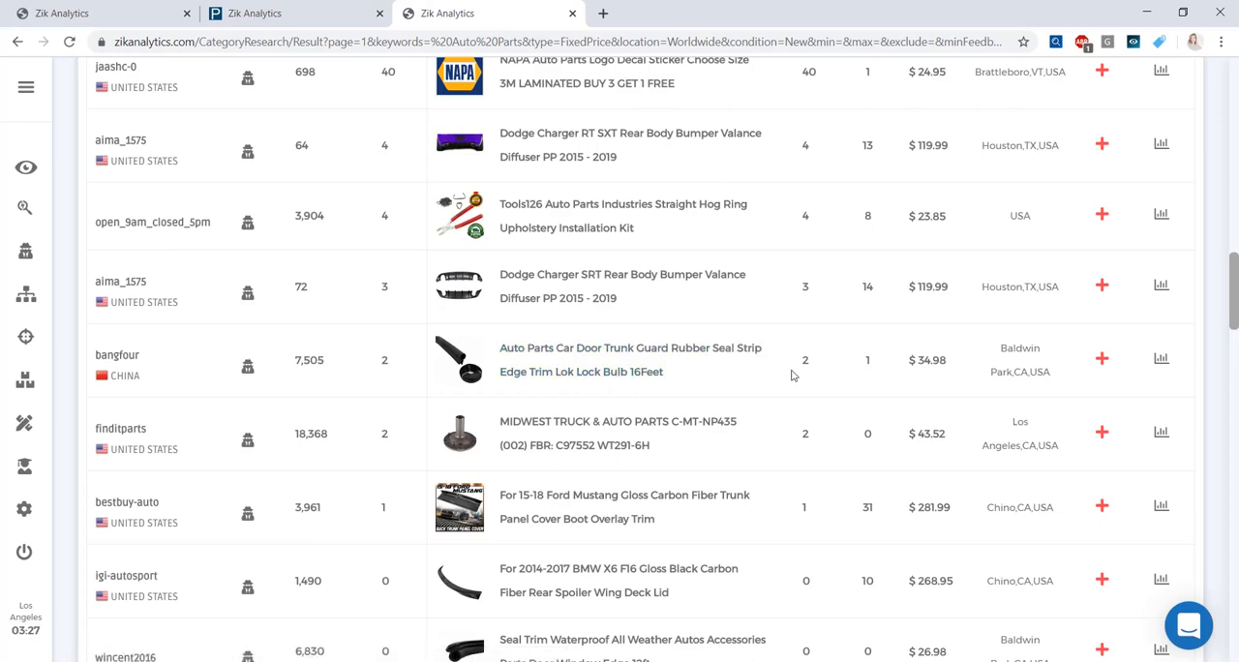
mouse_move(943, 380)
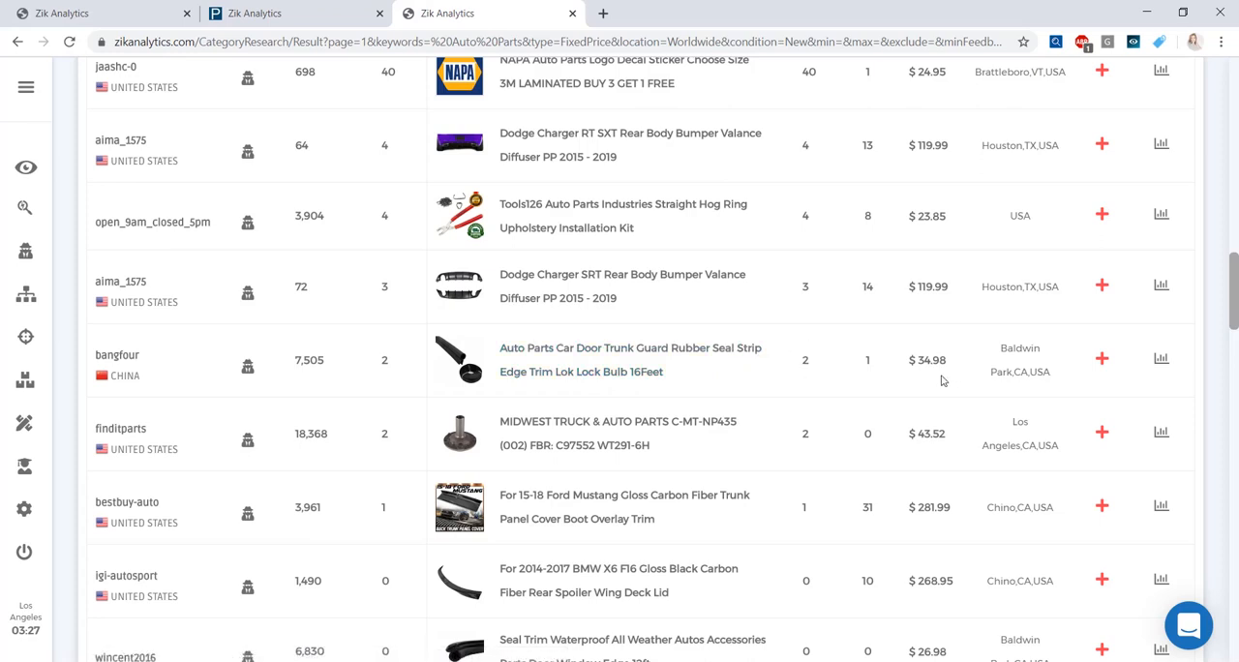